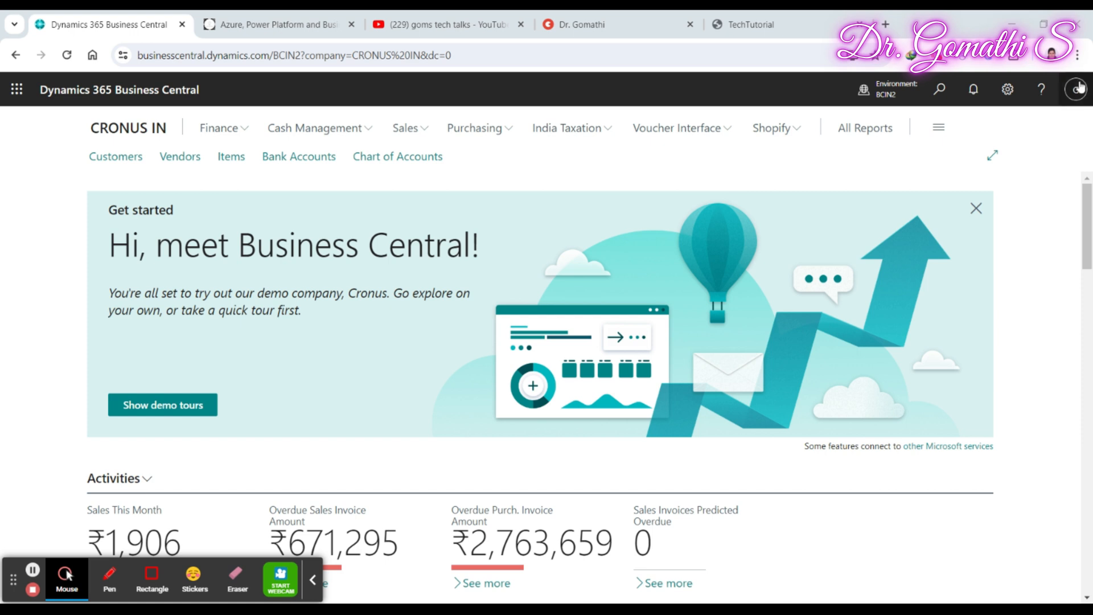
- Show the learnwithgoms blog and browse its Recent Posts of Business Central tutorials
click(275, 24)
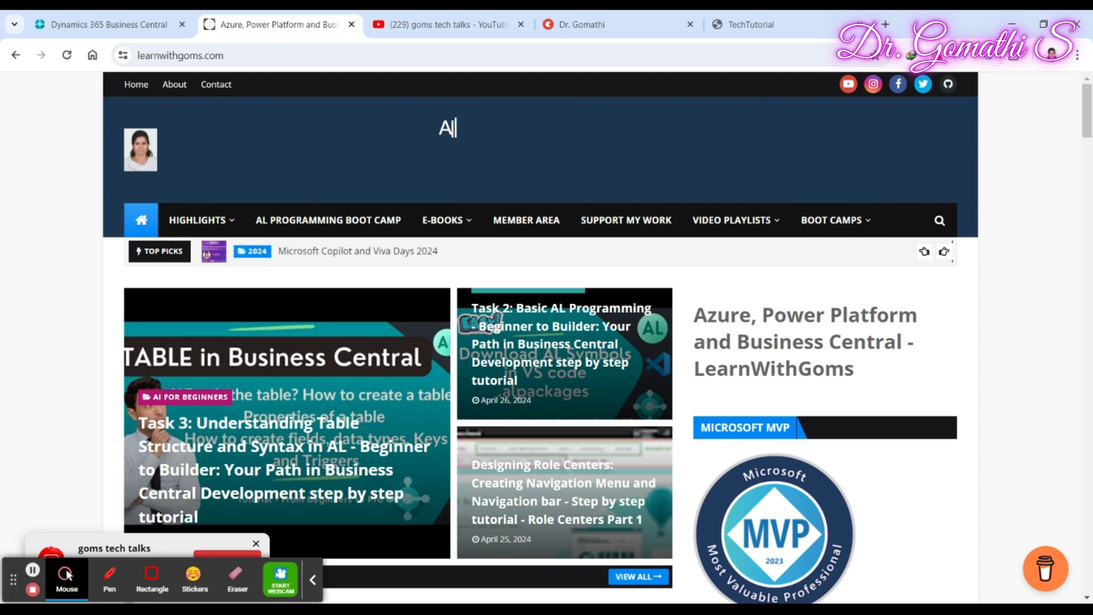
scroll(down, 3)
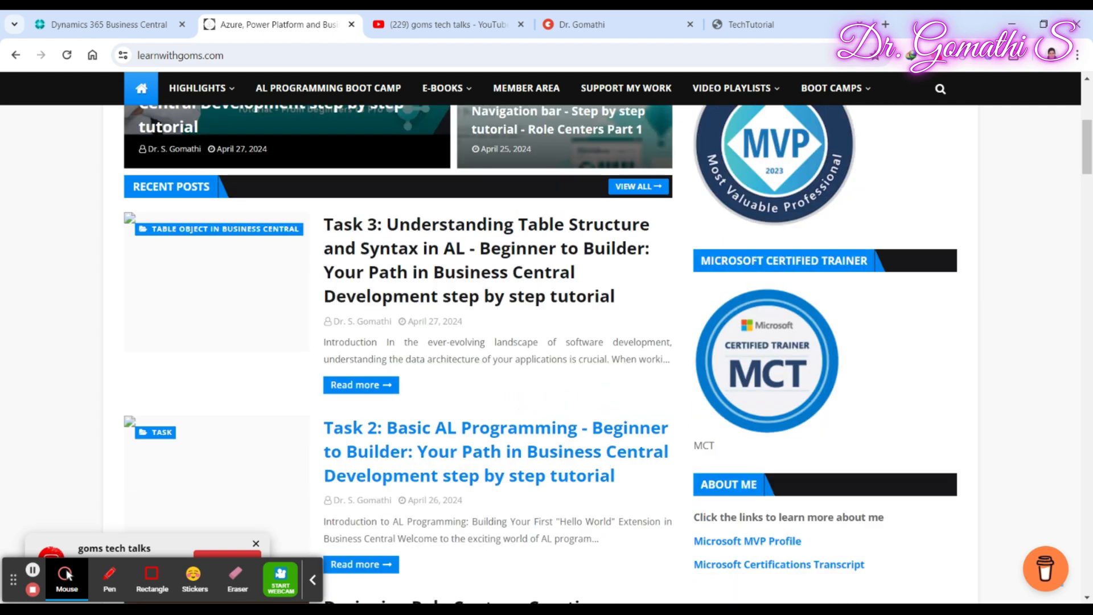
scroll(down, 3)
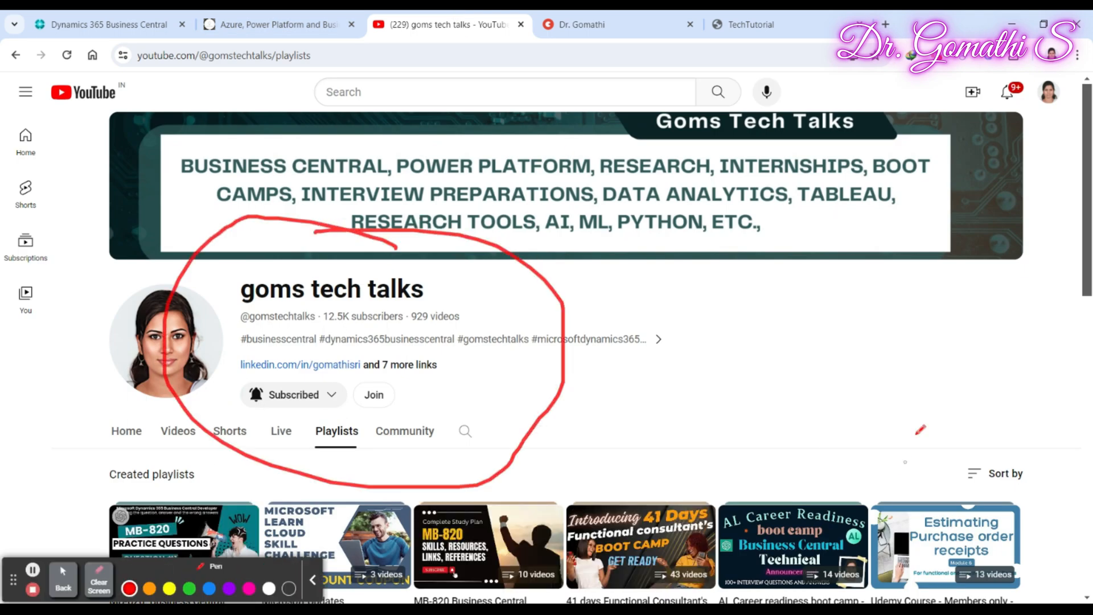
- Scroll through the channel's playlists including the boot camps and functional consultant series
scroll(down, 3)
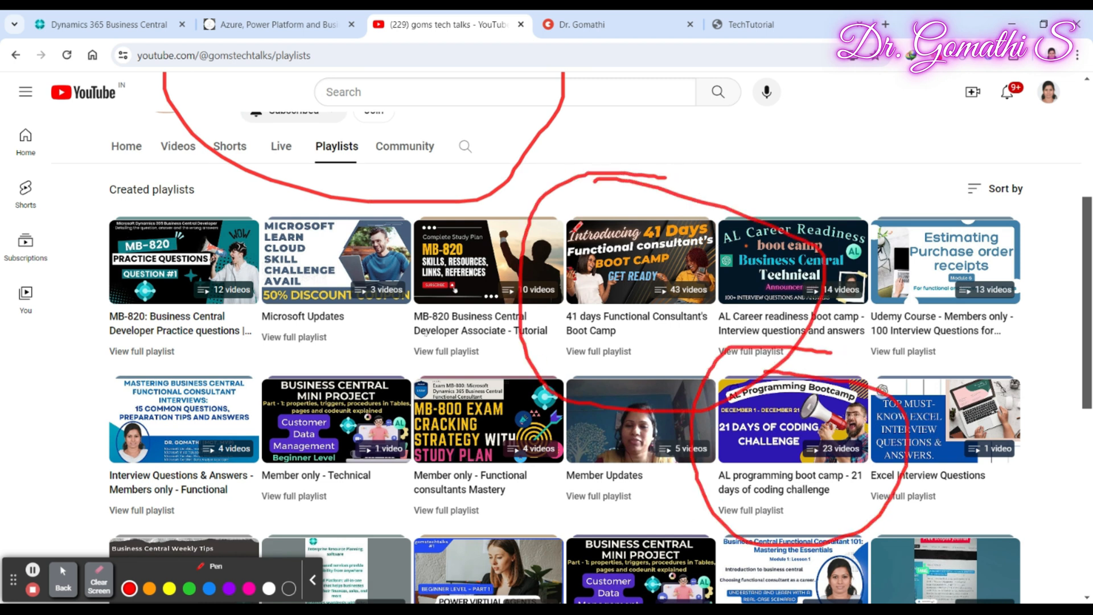
scroll(down, 3)
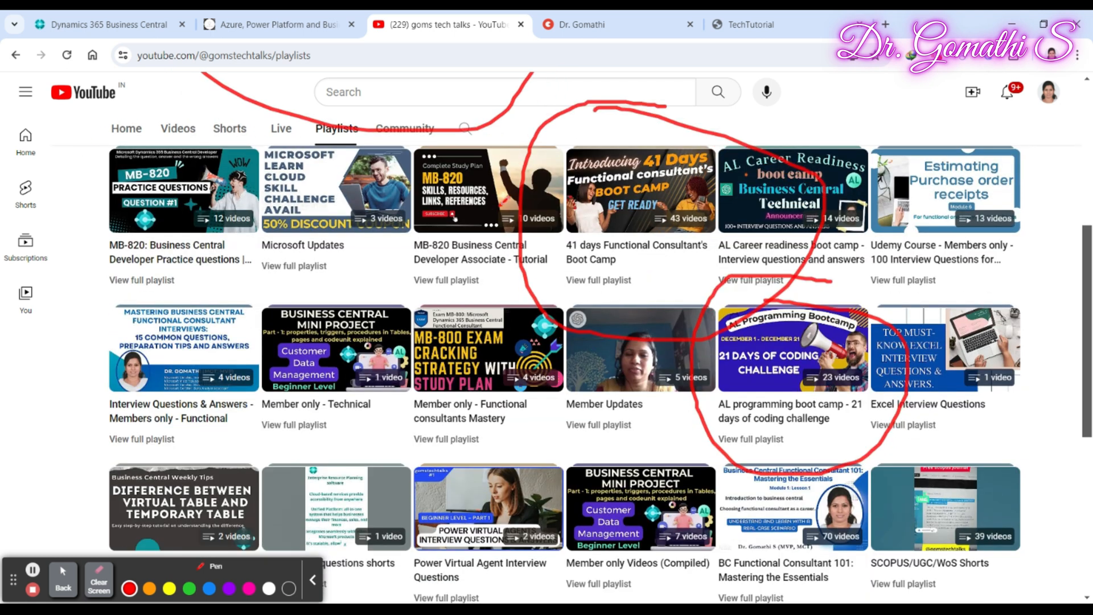
scroll(down, 3)
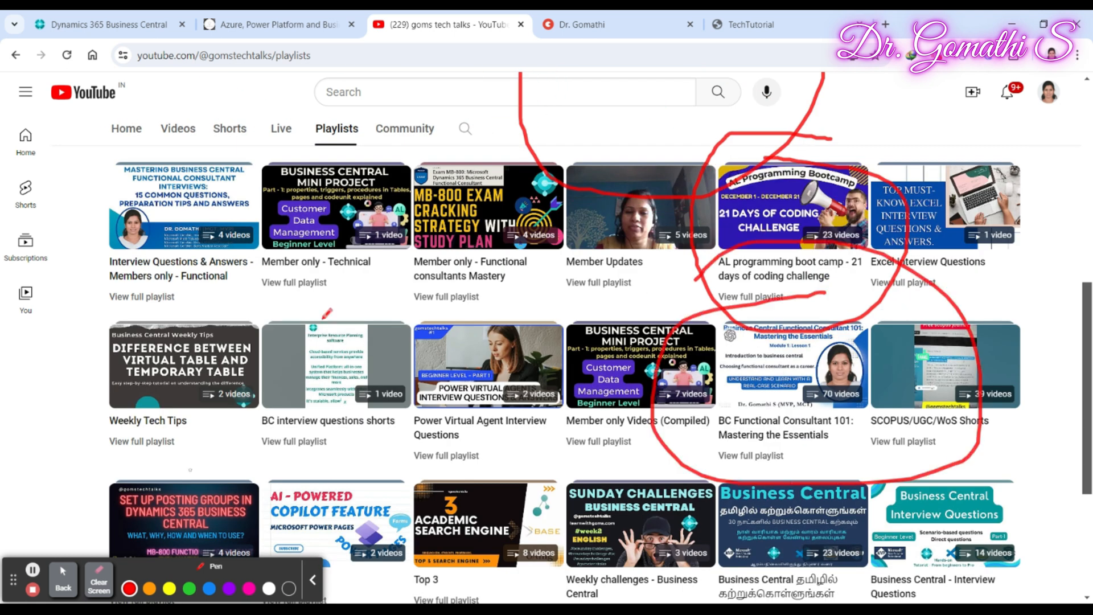
scroll(down, 3)
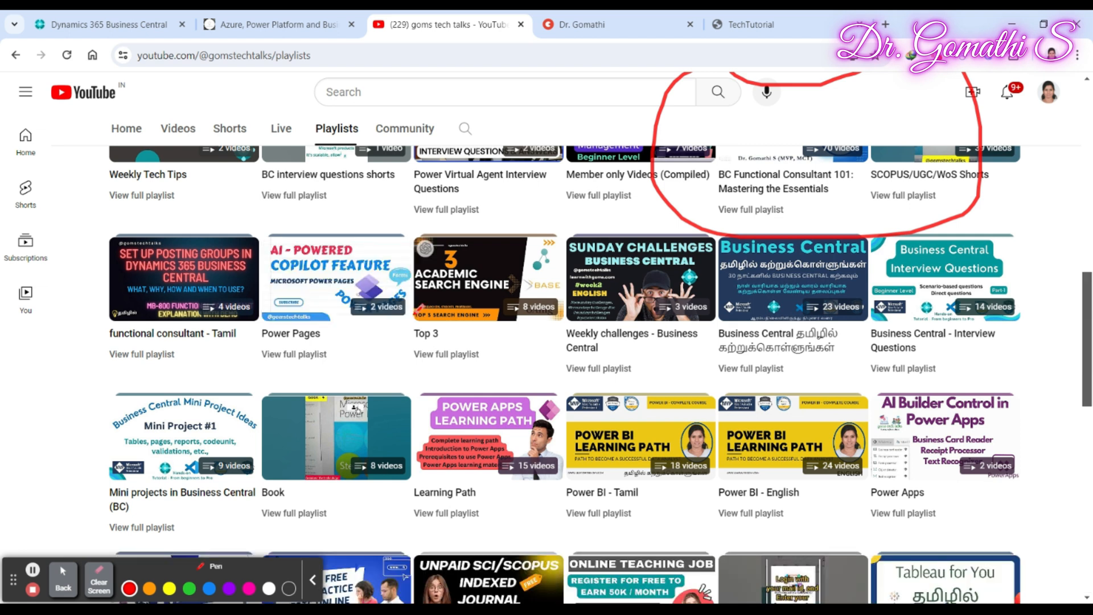
scroll(down, 3)
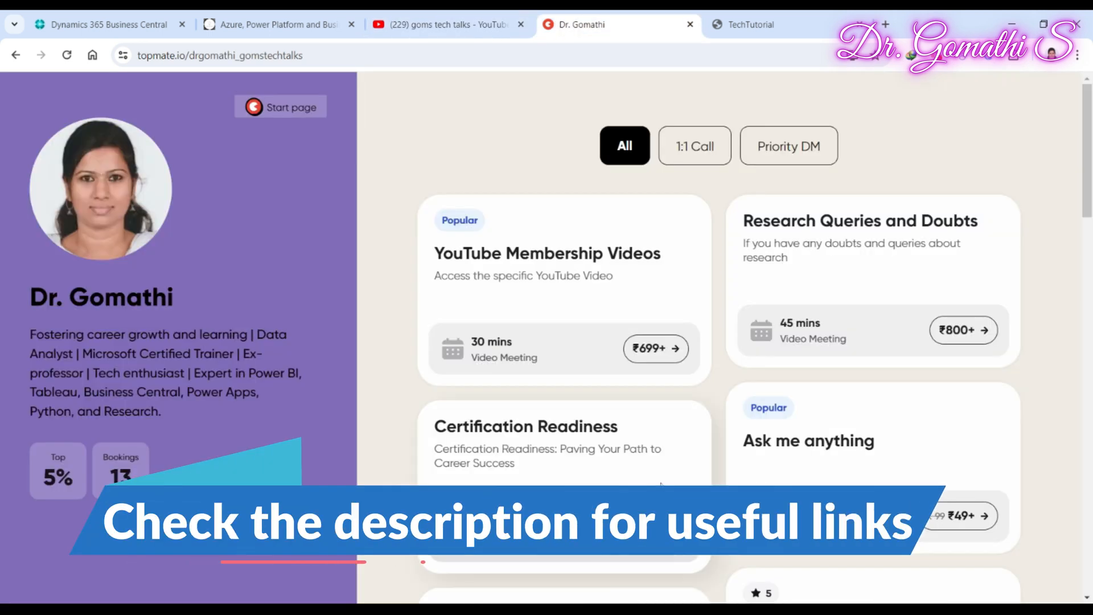
- Reveal the Certification Readiness, Interview prep and Mock interview service cards
scroll(down, 3)
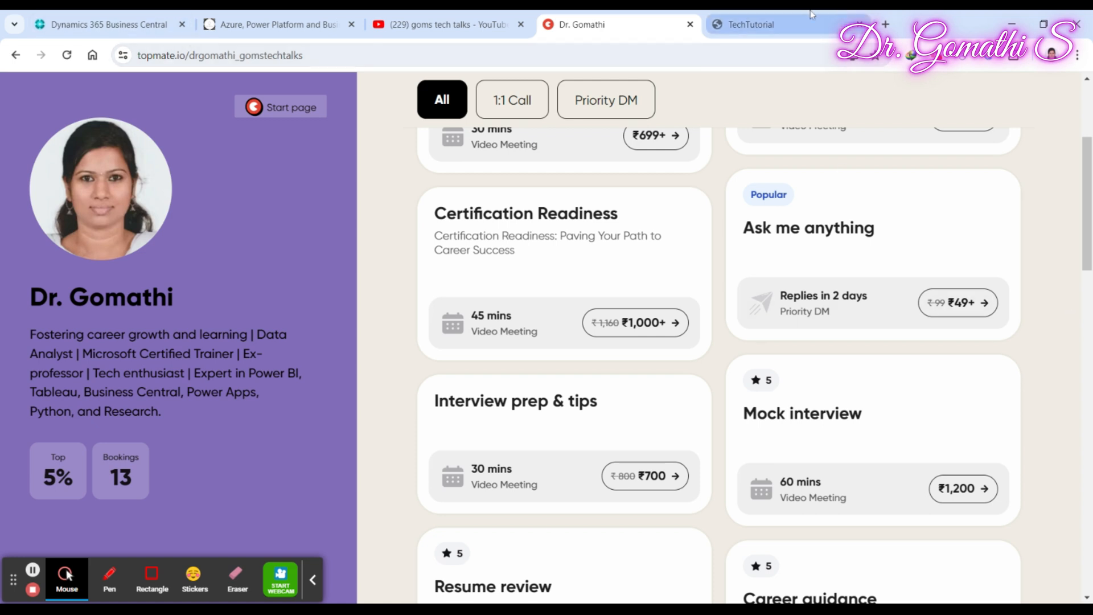
- Show the TechTutorial shop's Business Central e-books with their discounted prices
click(749, 24)
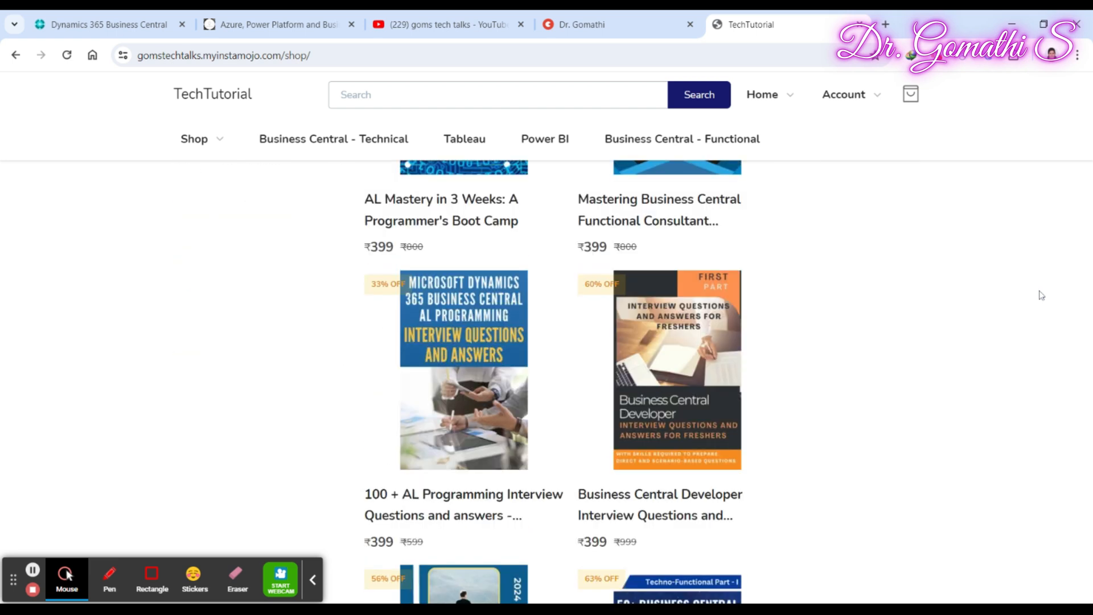
scroll(down, 3)
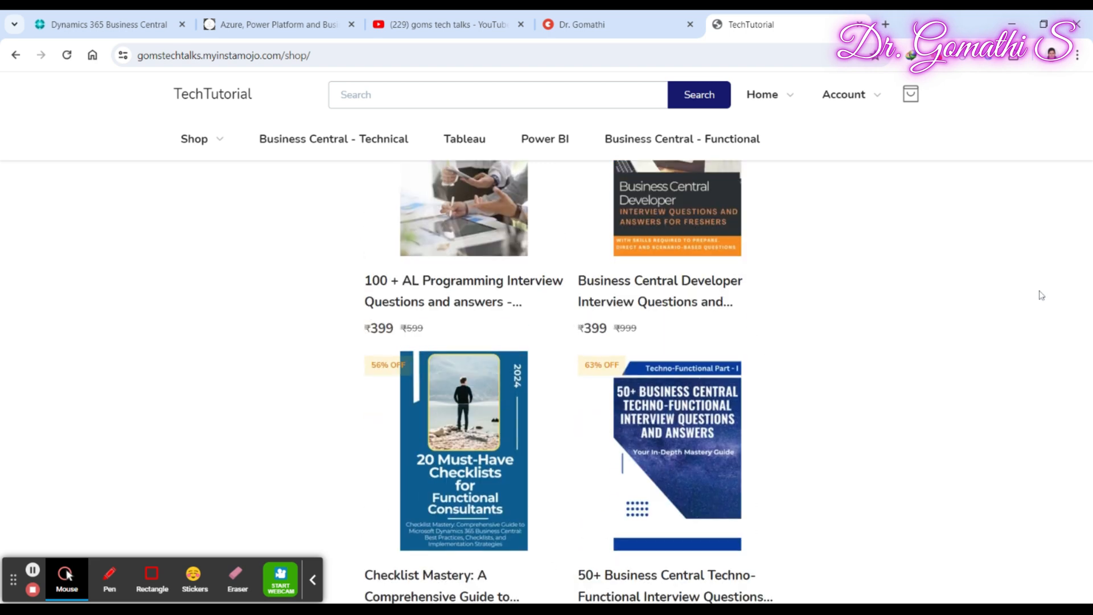
scroll(down, 3)
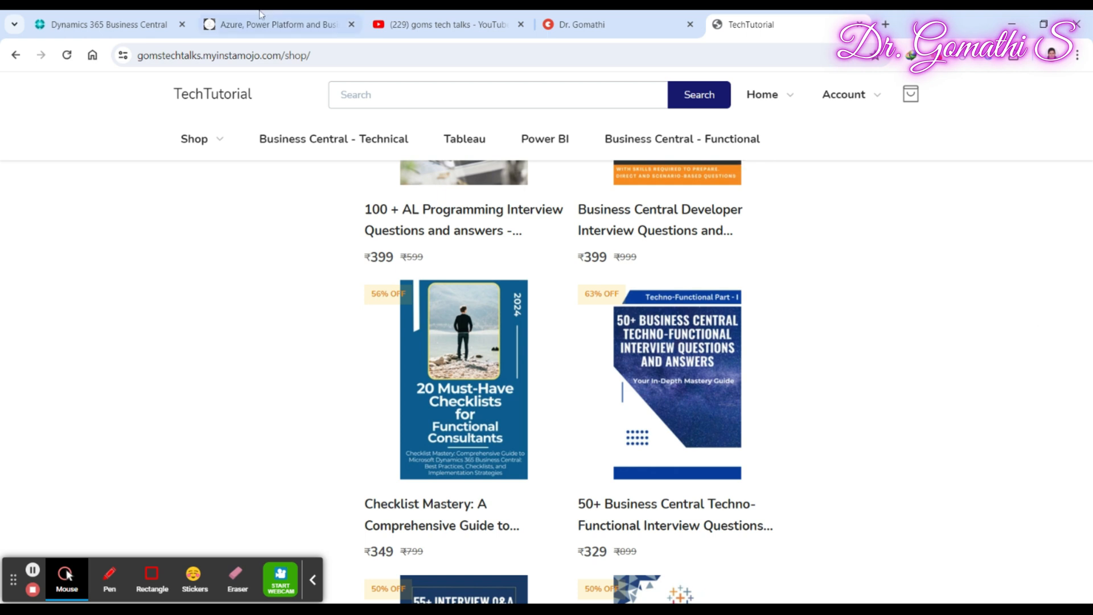
- Use Tell Me search to open the Sales Cycles list with EXISTING and NEW cycles
click(105, 24)
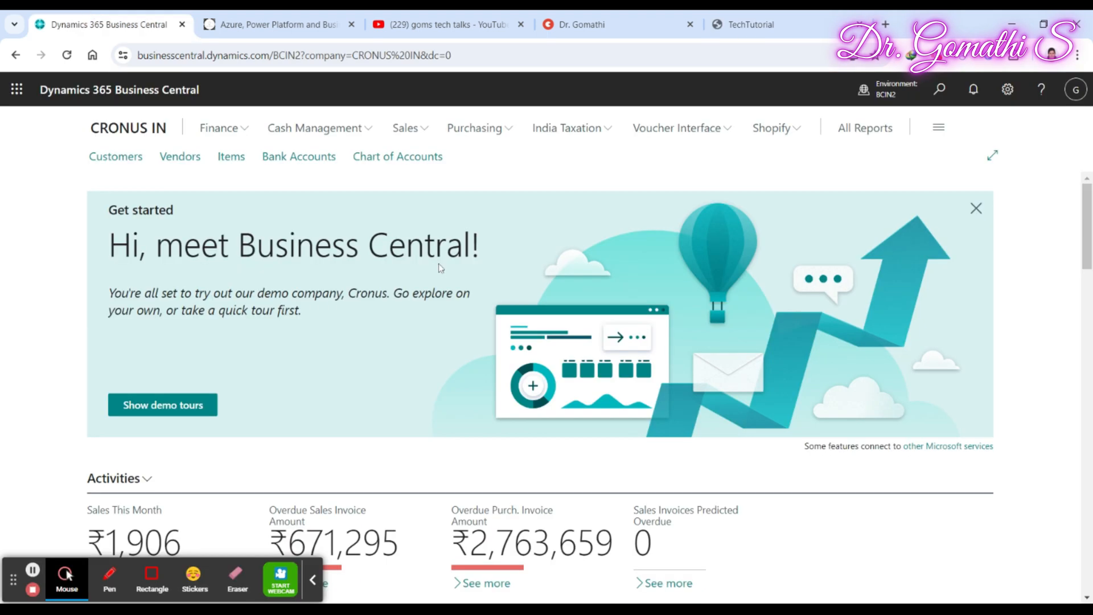
mouse_move(459, 531)
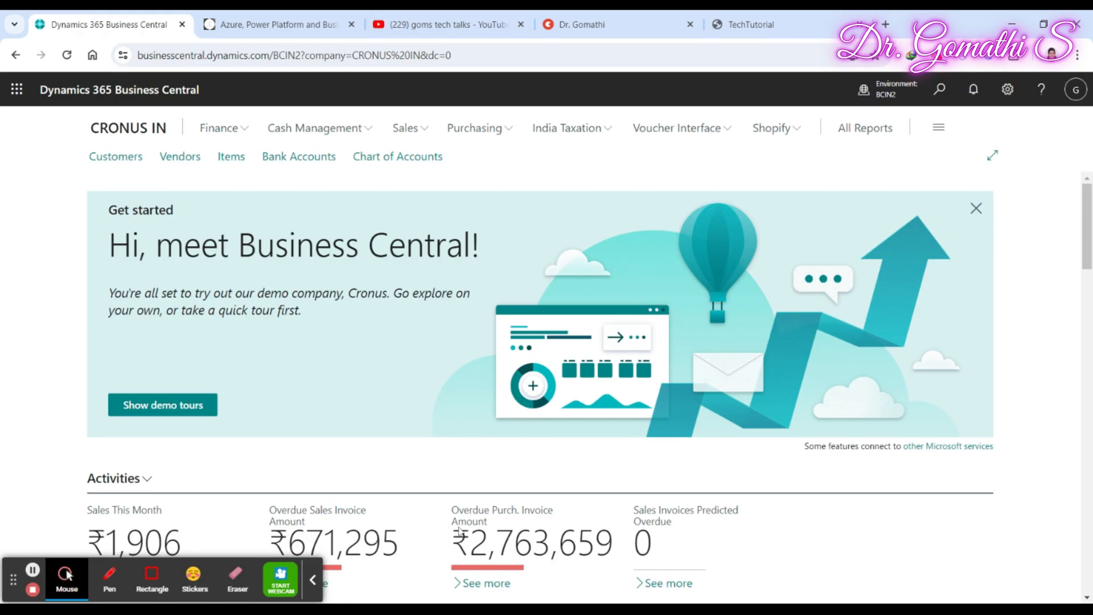
click(108, 578)
text(sales cycle)
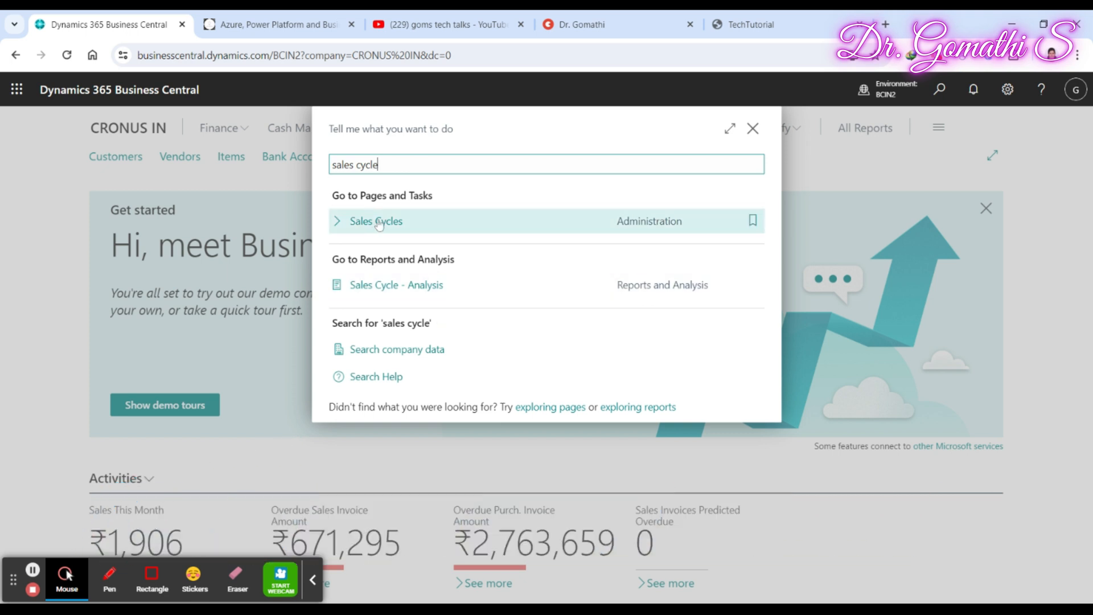
click(376, 221)
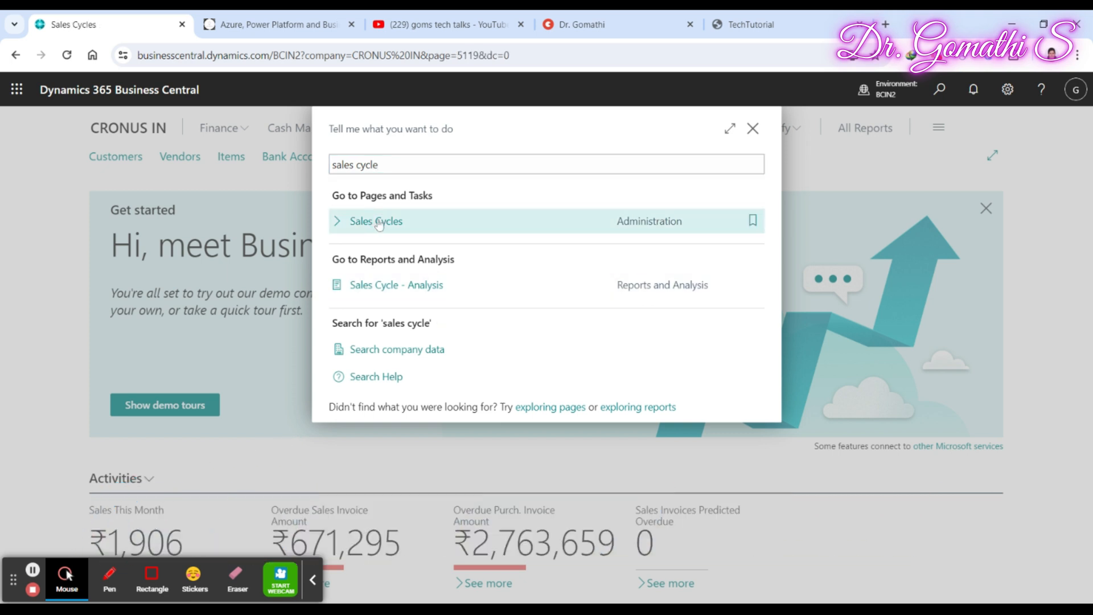
click(376, 221)
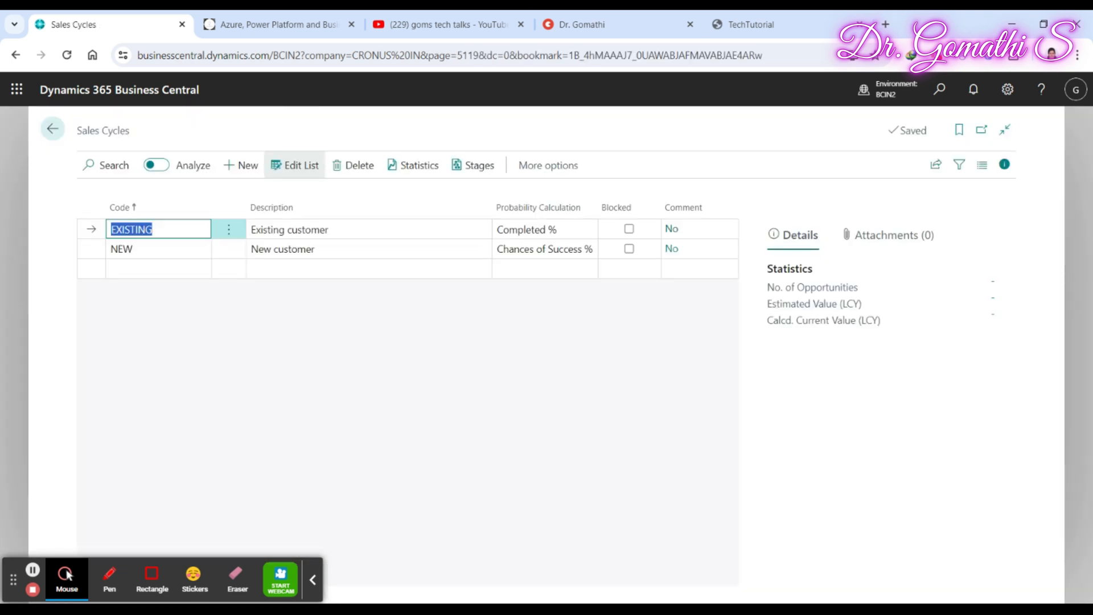
click(479, 165)
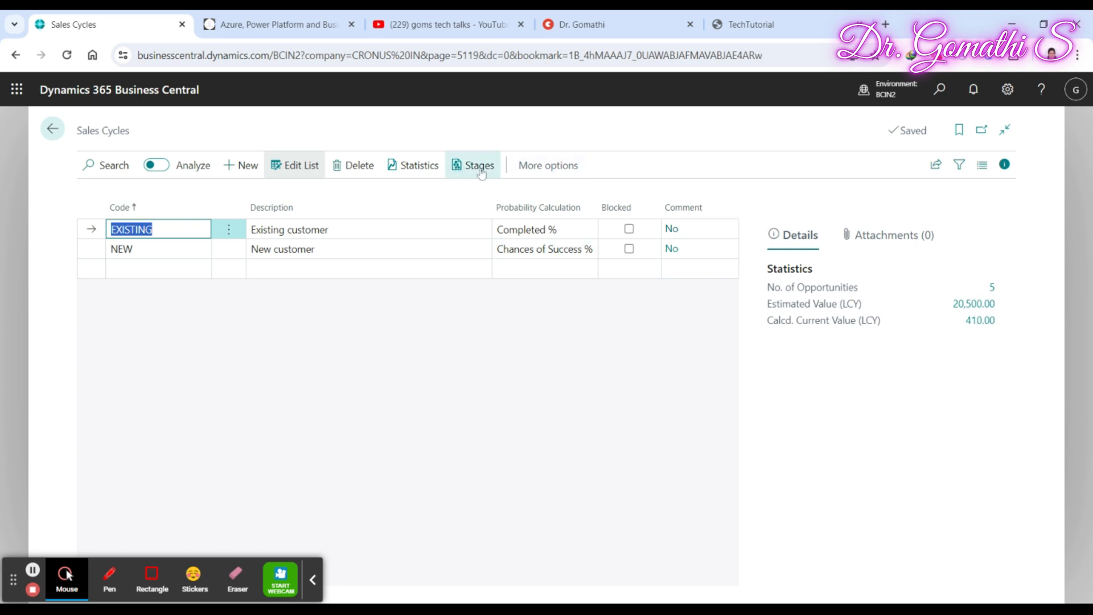
- Open the EXISTING cycle's stages and review the Initial stage's completion, INIT activity and date formula
click(109, 579)
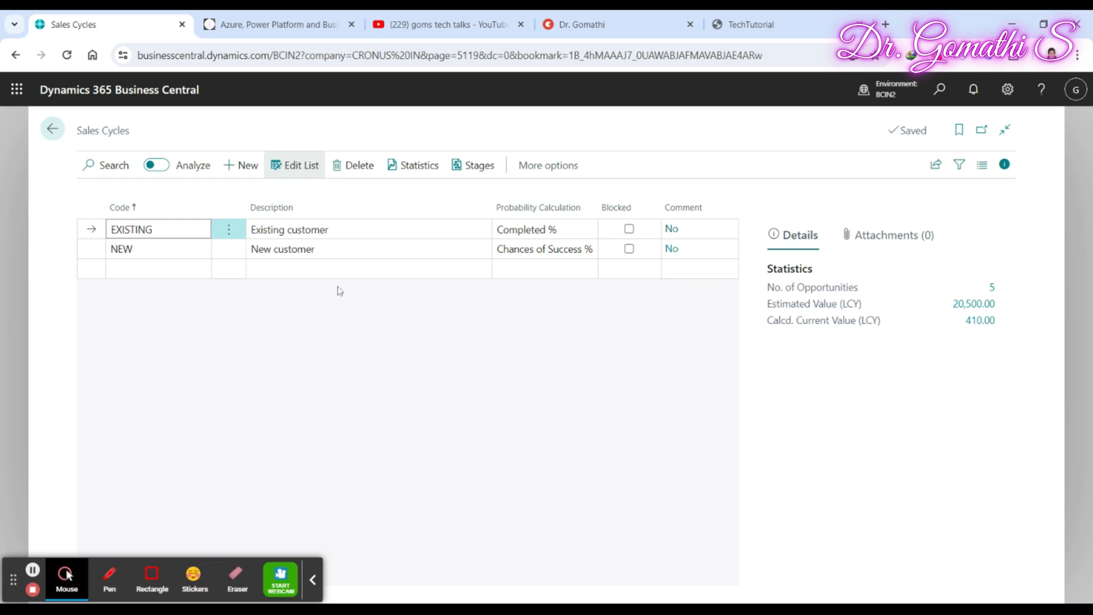
click(479, 165)
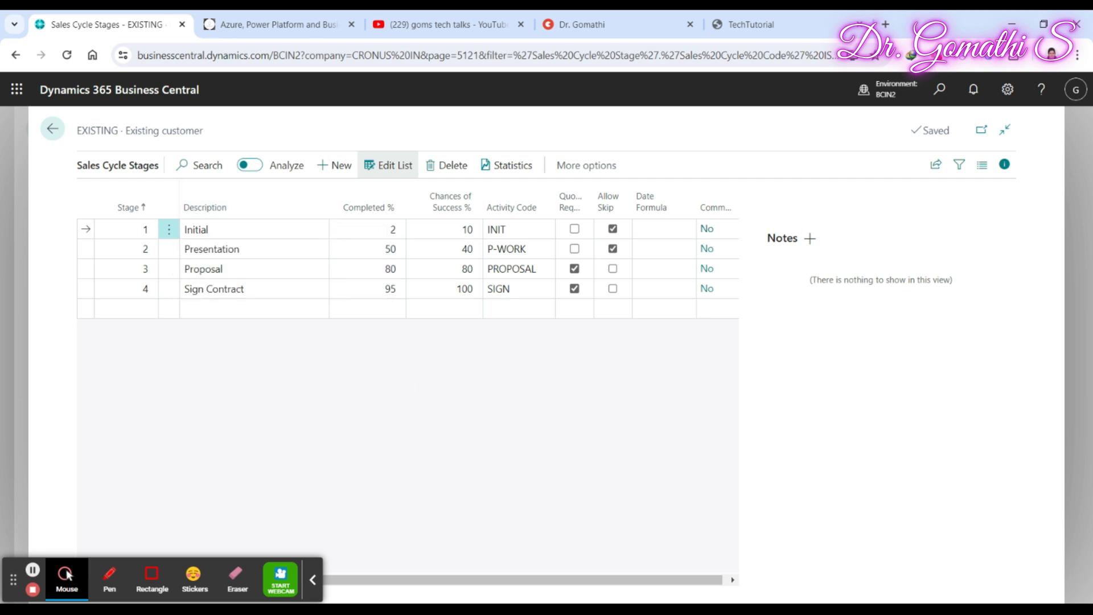
click(368, 229)
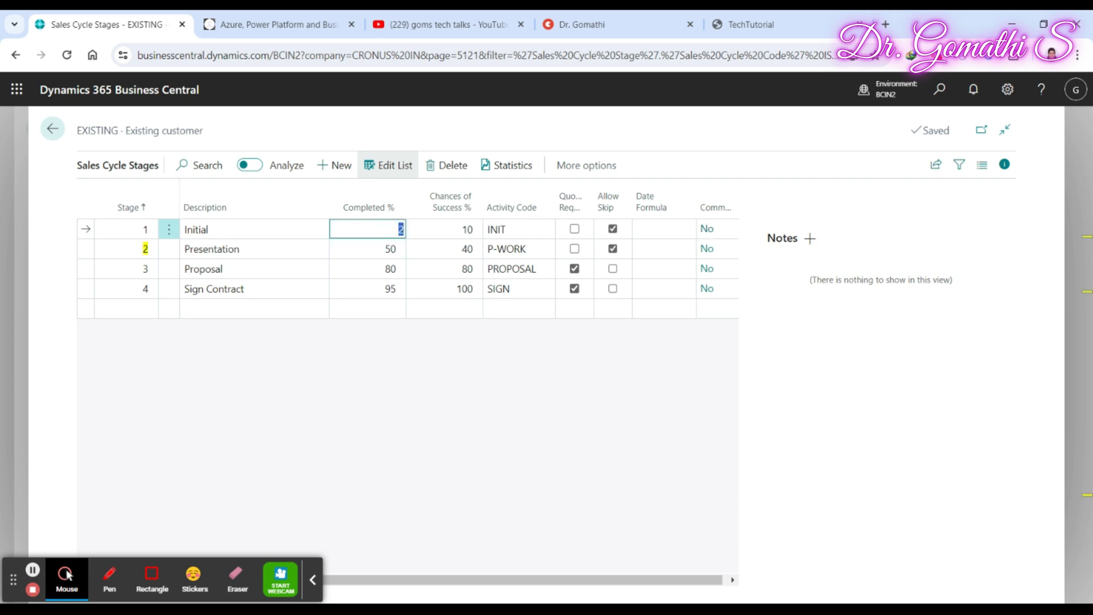
click(444, 228)
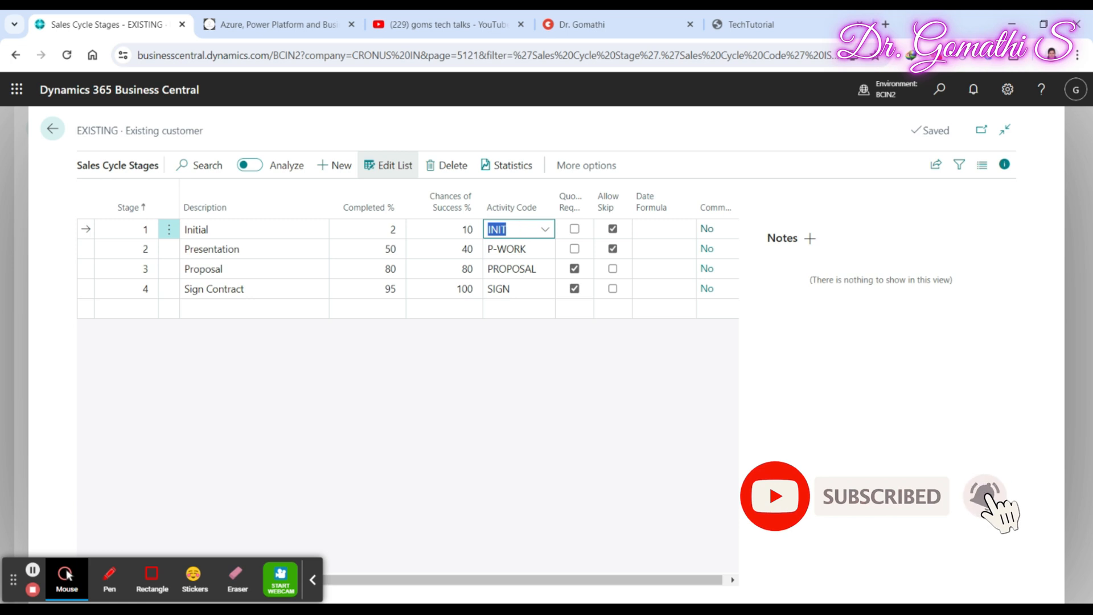
click(545, 229)
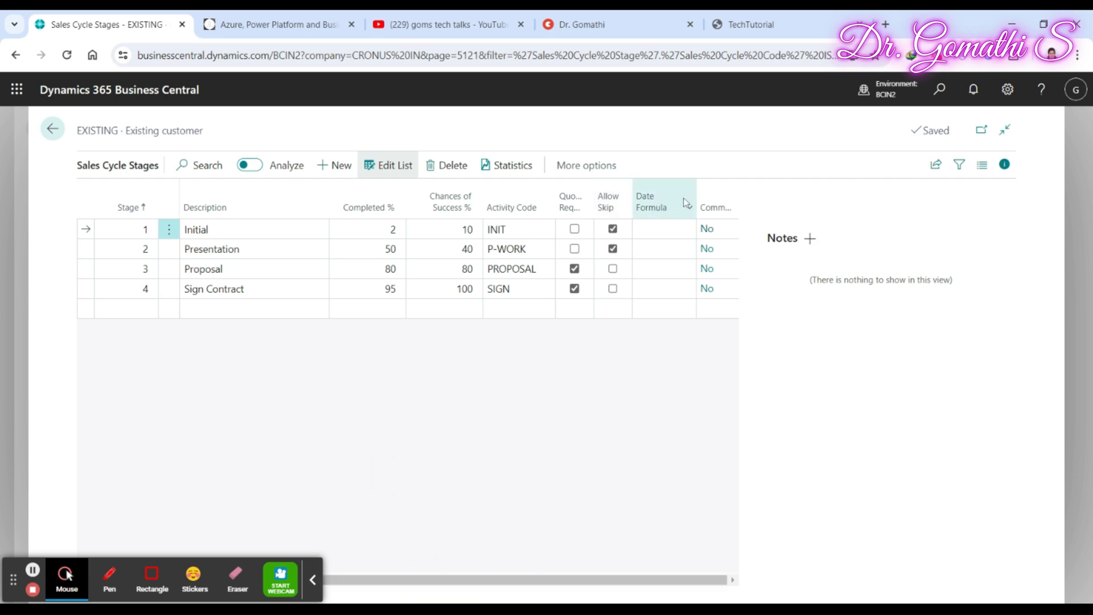
mouse_move(664, 321)
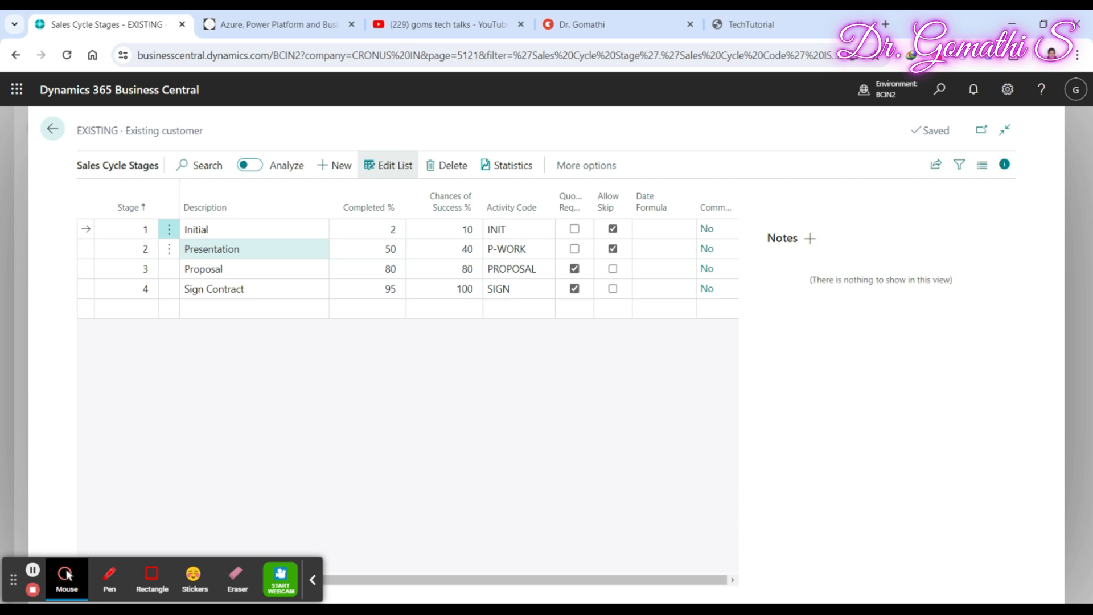
mouse_move(206, 250)
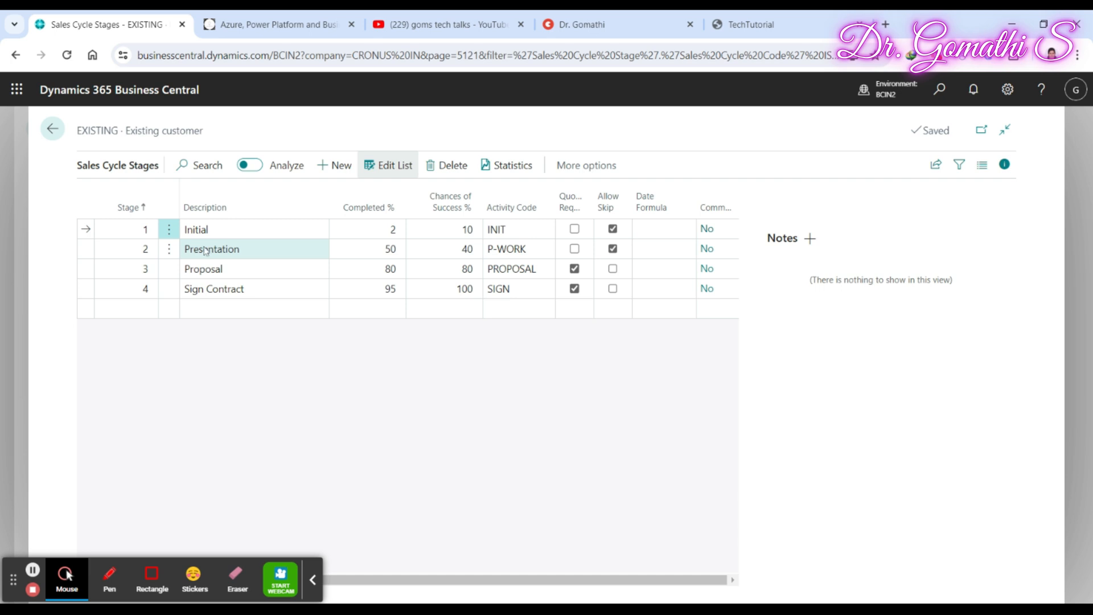
- Review the Presentation P-WORK activity, Proposal 80% and Sign Contract 100% success chances
click(368, 249)
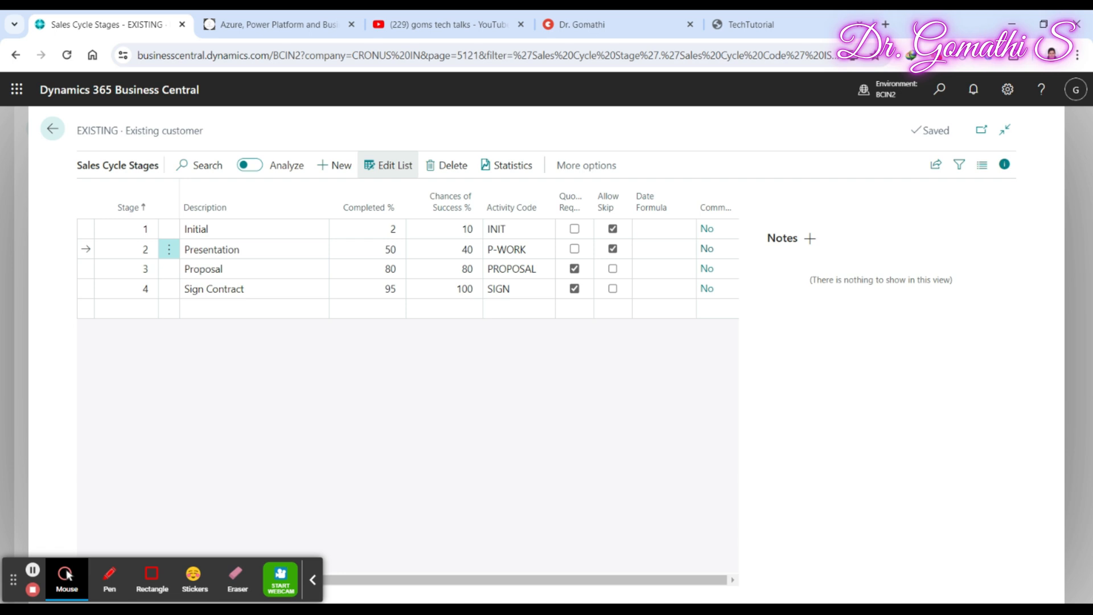
click(511, 249)
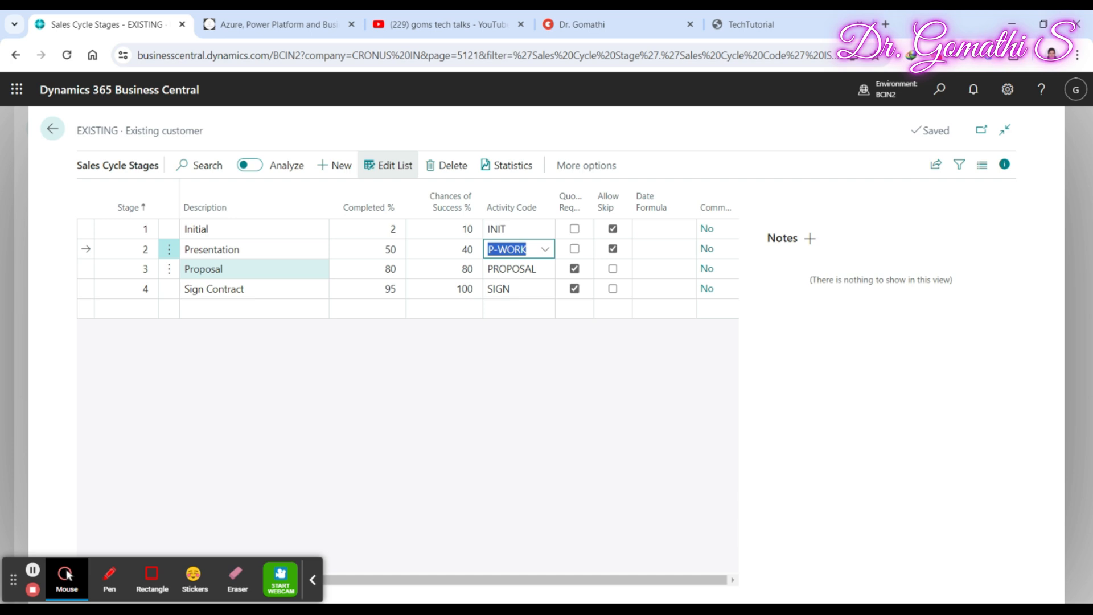
click(444, 269)
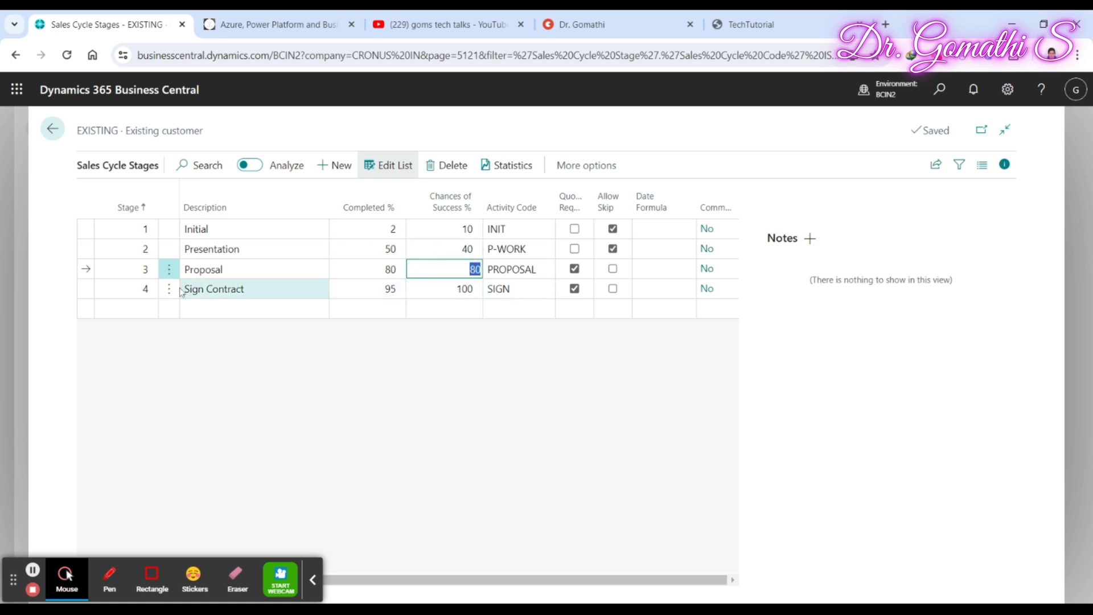
click(214, 288)
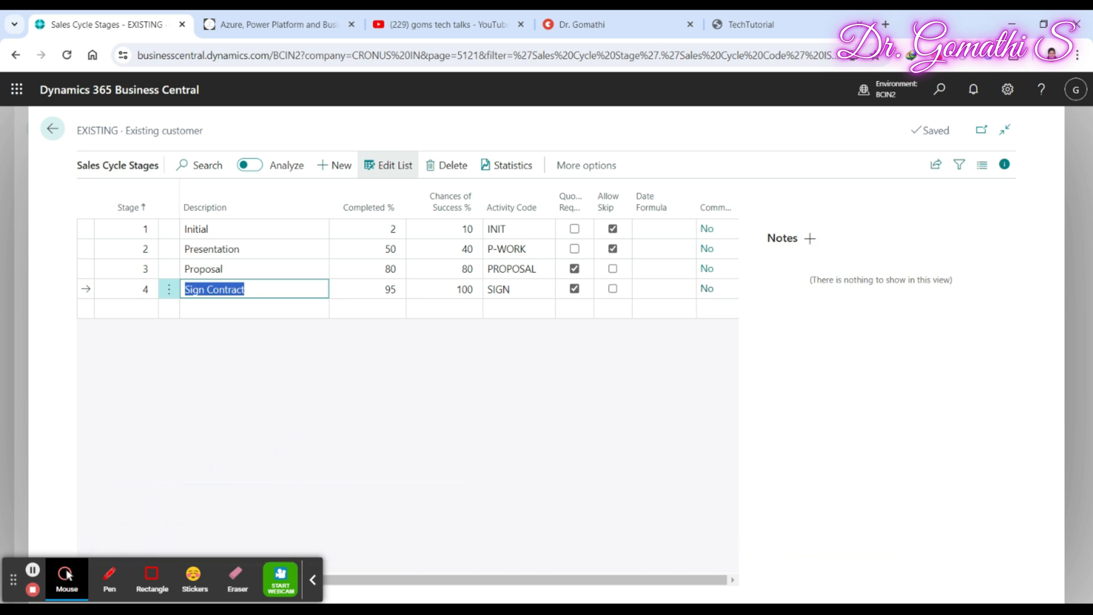
mouse_move(356, 315)
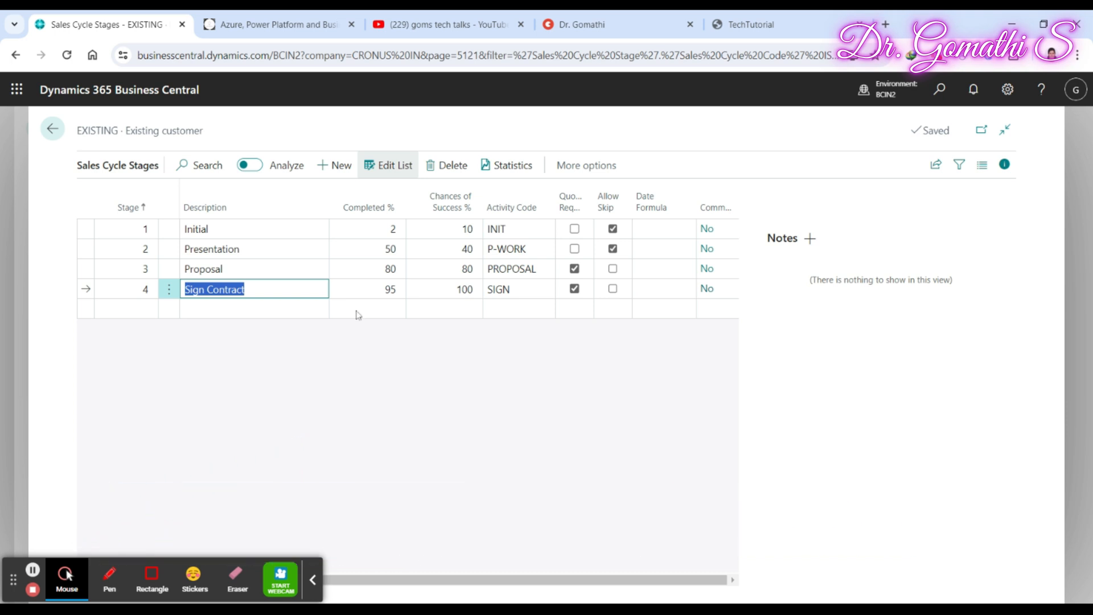
click(368, 288)
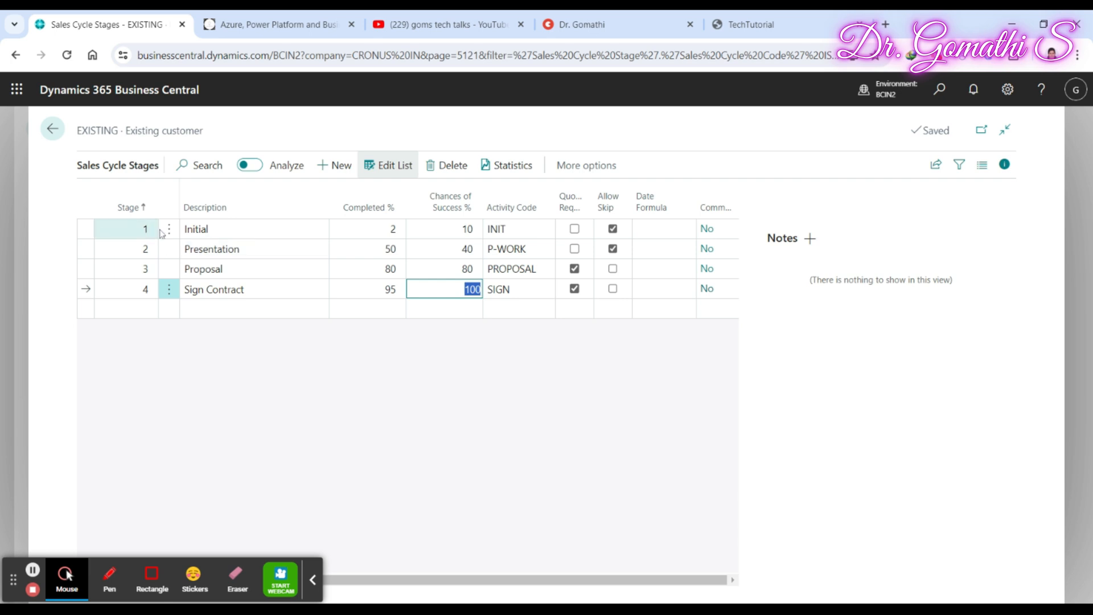
click(214, 289)
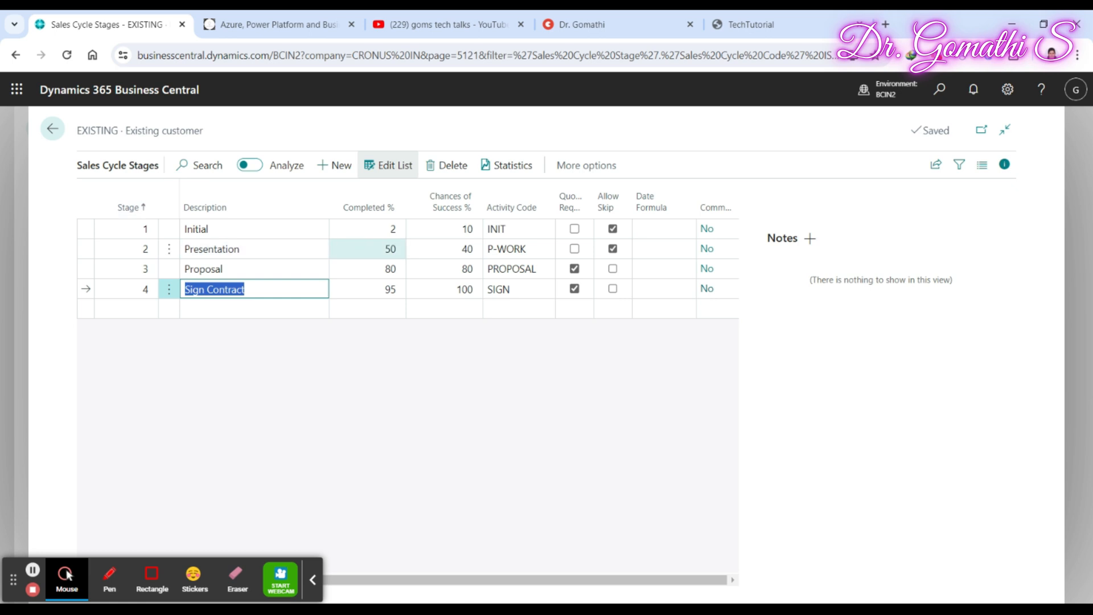
- Check the Initial stage's activity code choices, then sort the stages by Chances of Success %
click(496, 229)
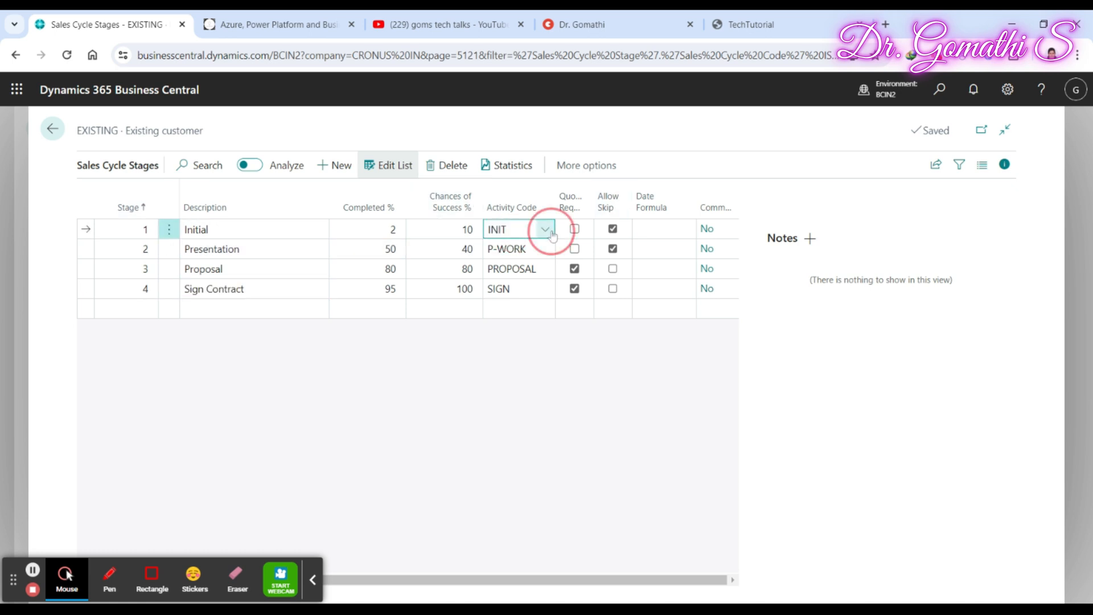
click(545, 229)
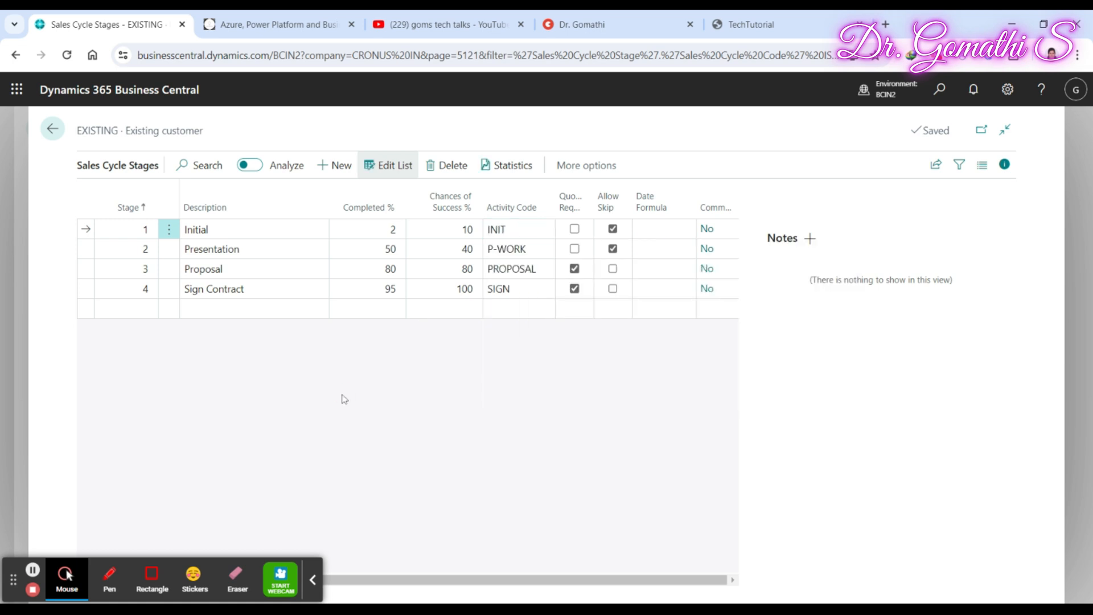
click(444, 308)
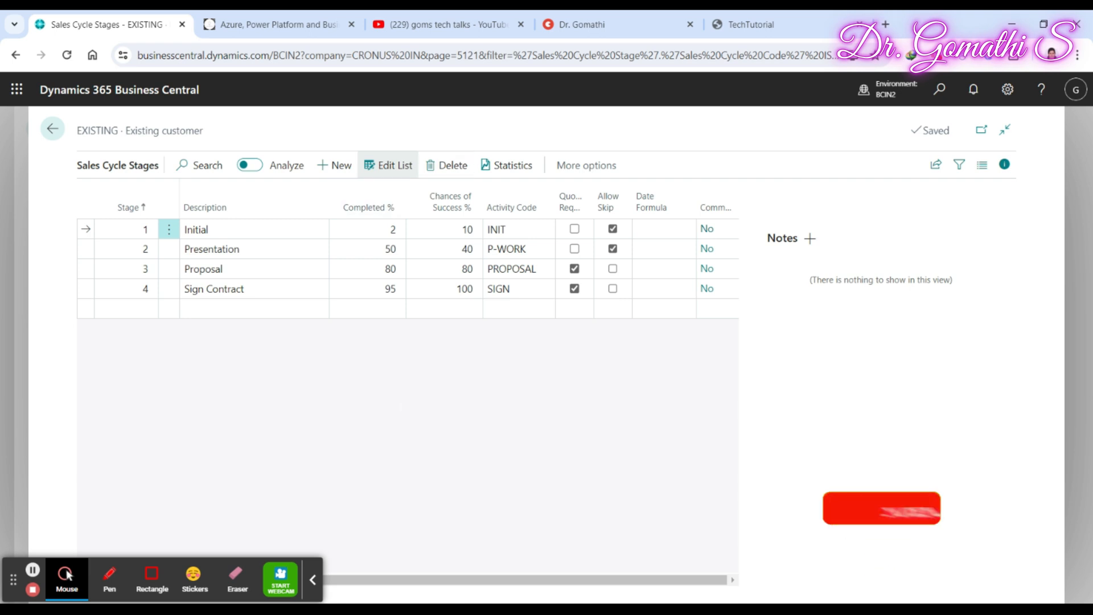
mouse_move(369, 207)
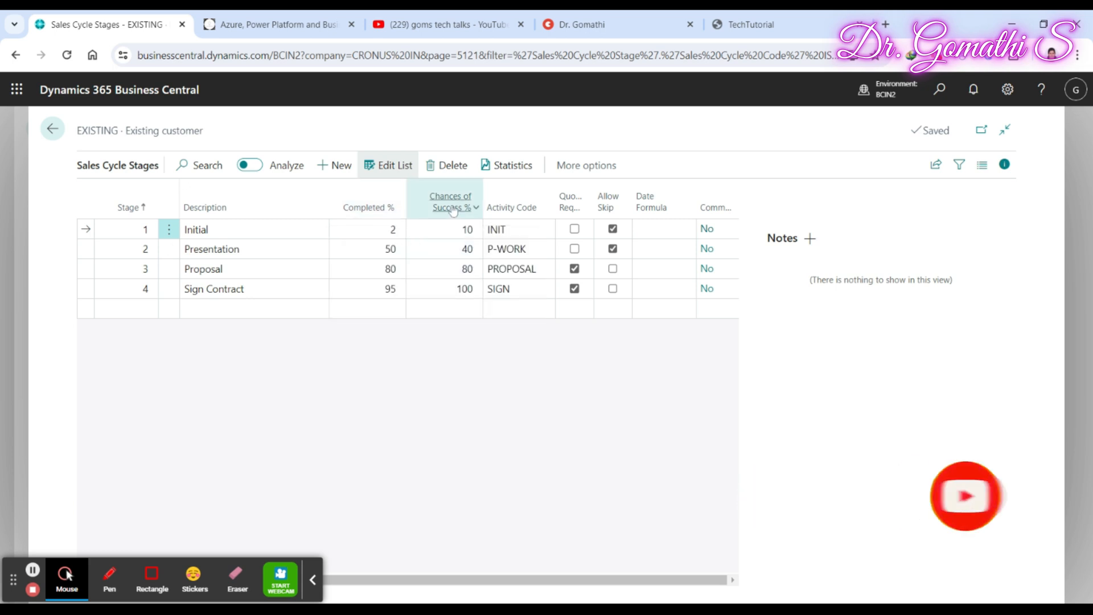
click(449, 202)
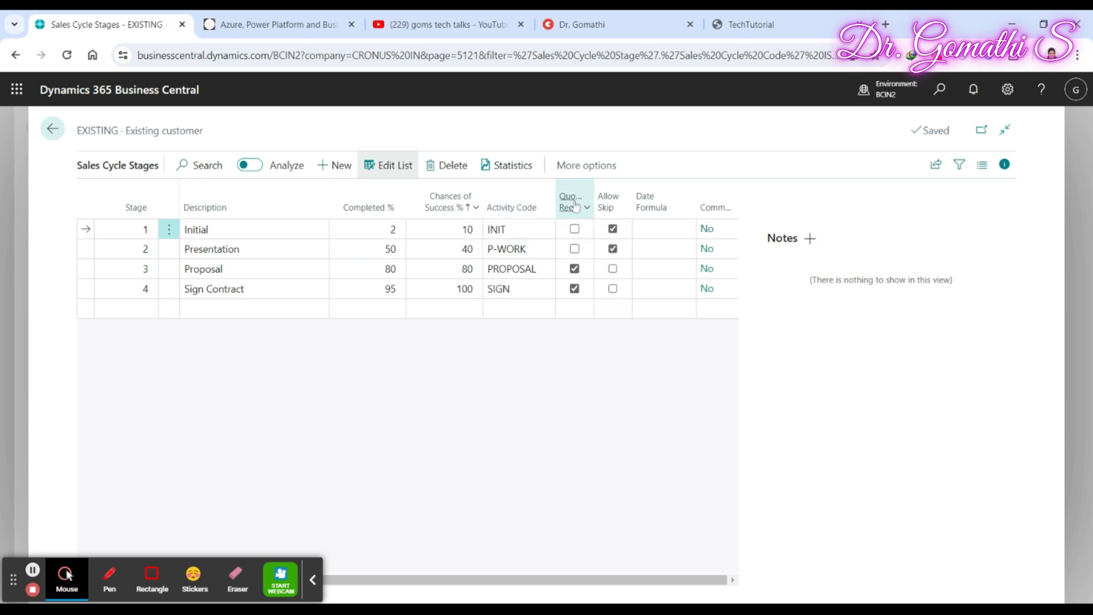
mouse_move(570, 202)
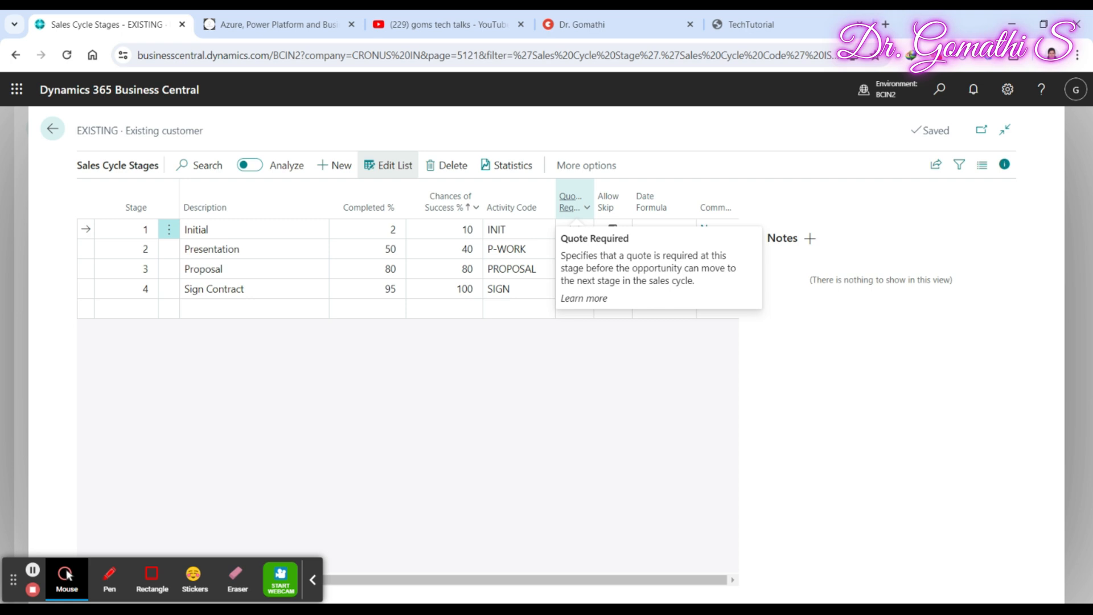
mouse_move(613, 207)
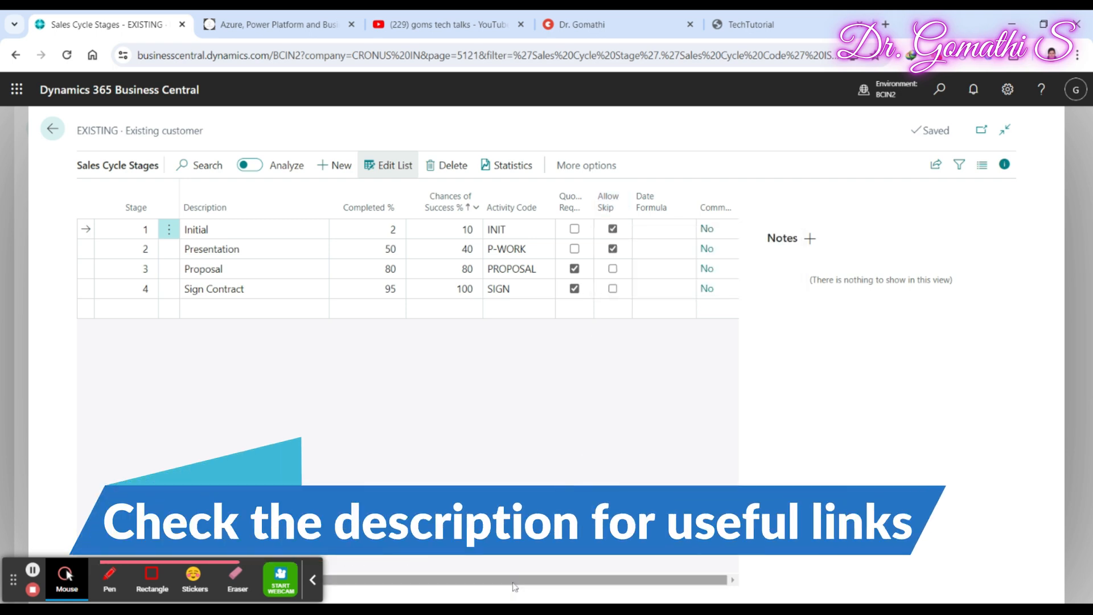
mouse_move(651, 202)
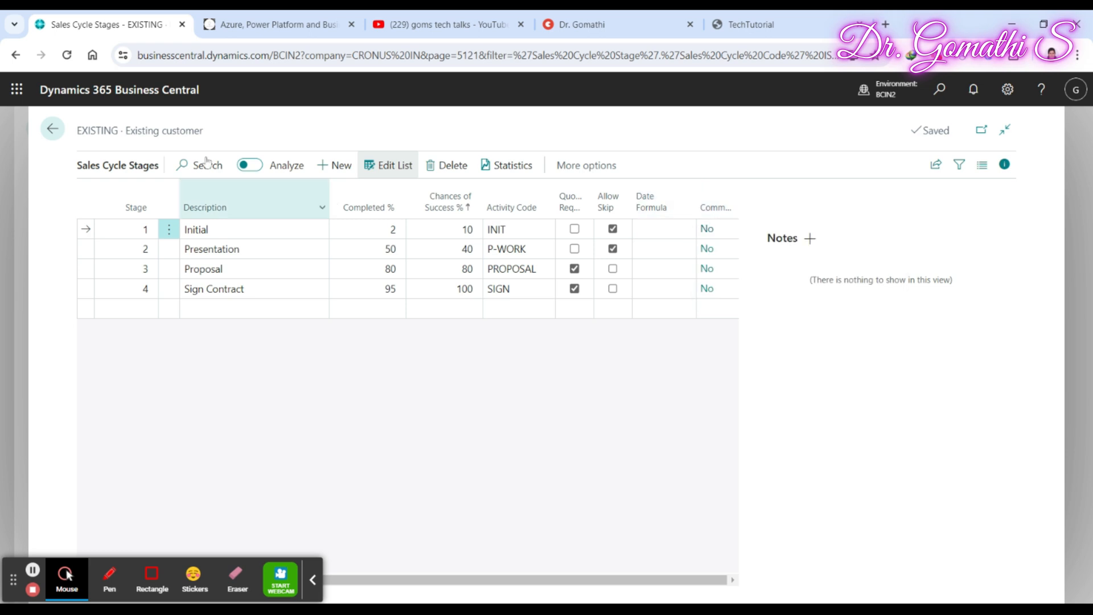
- Toggle Analyze on and off to return to the read-only stages list
click(249, 164)
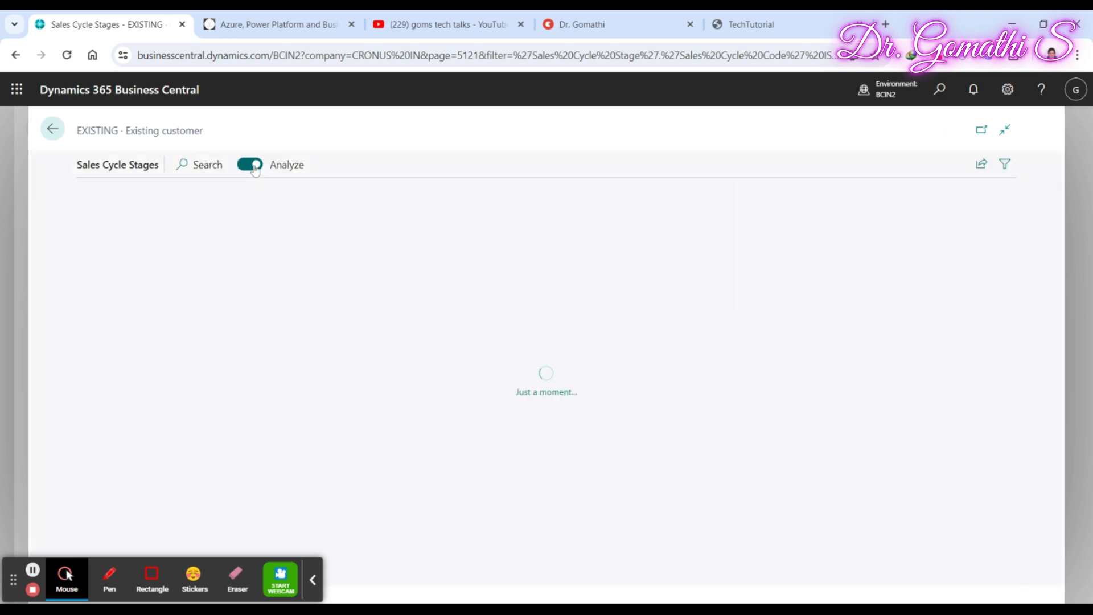
click(249, 163)
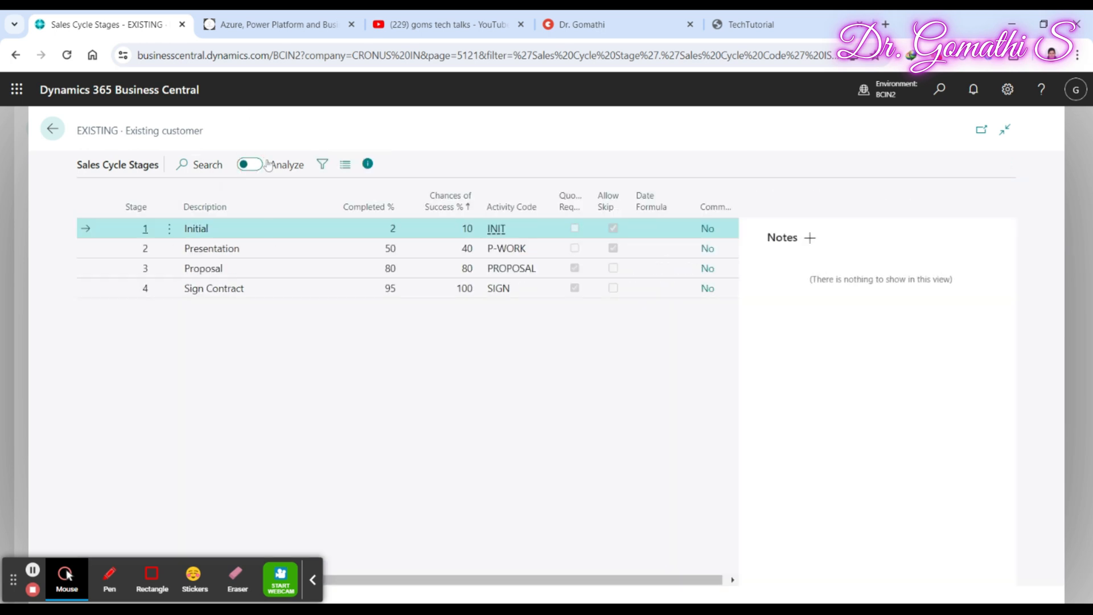
click(250, 164)
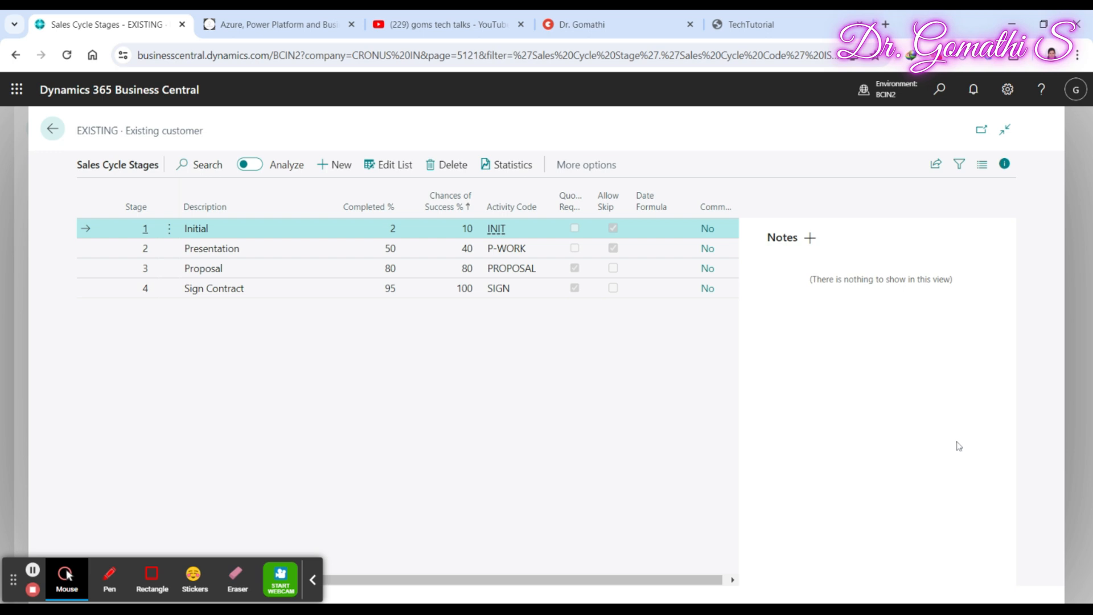
mouse_move(953, 449)
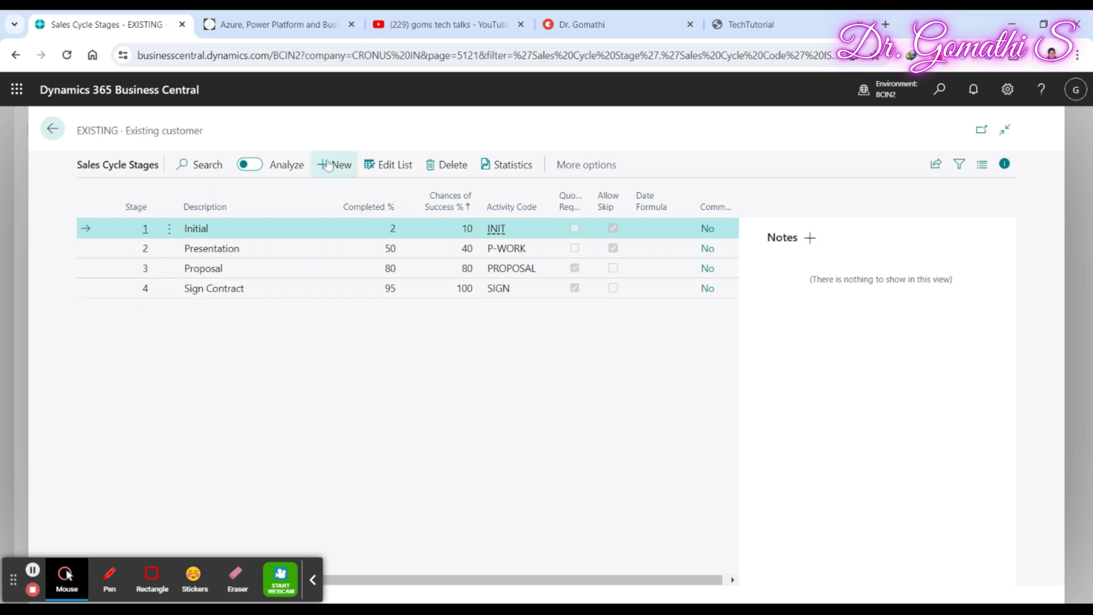
- Add stage 5 named Completed with 10% completed and 10% success chance
click(335, 164)
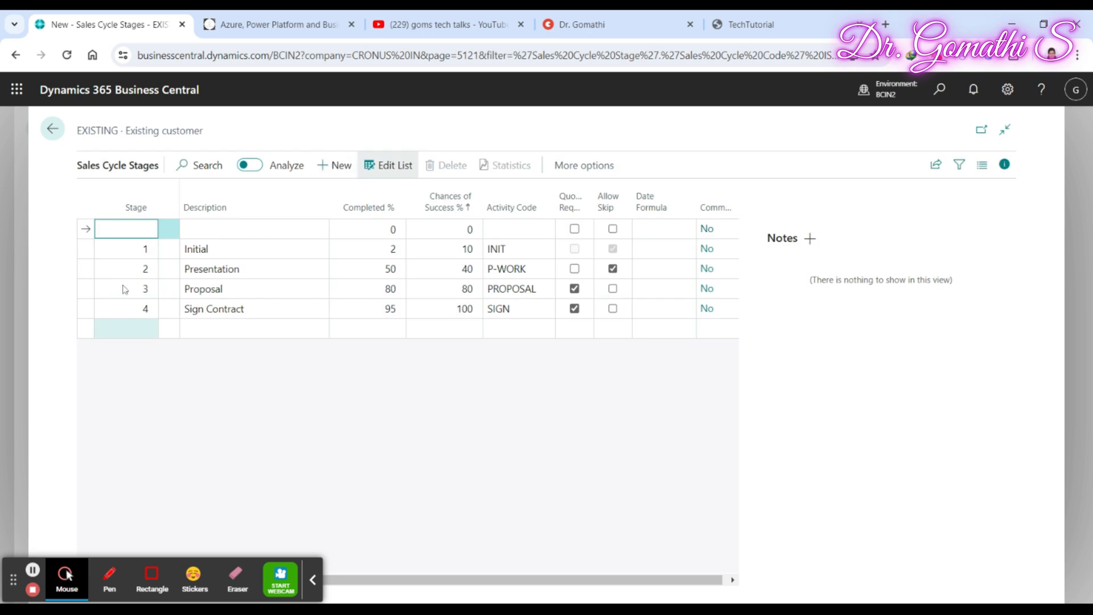
text(5)
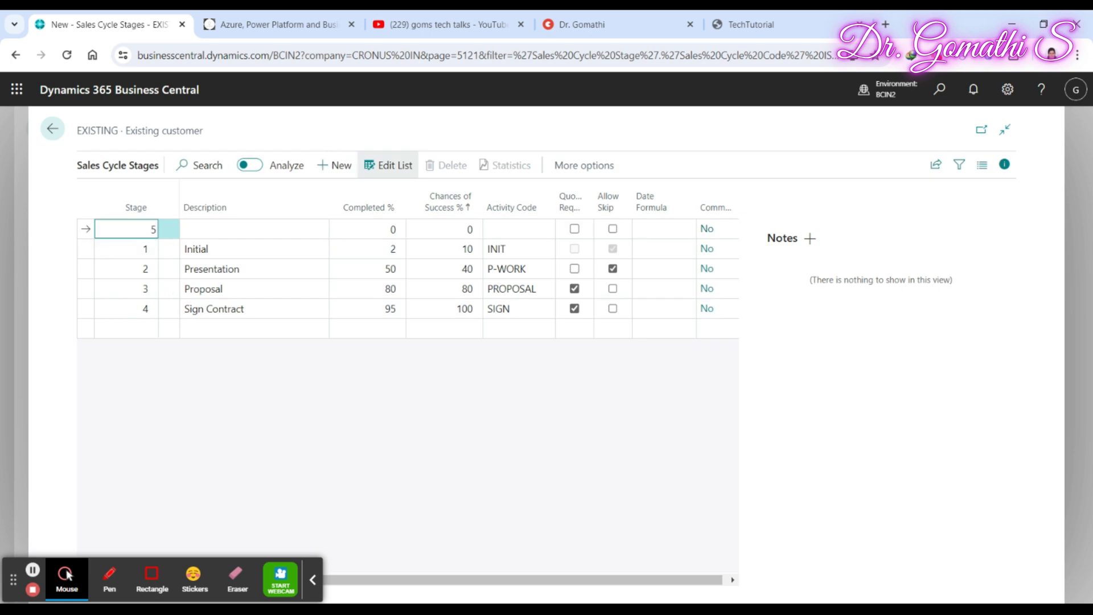
click(321, 207)
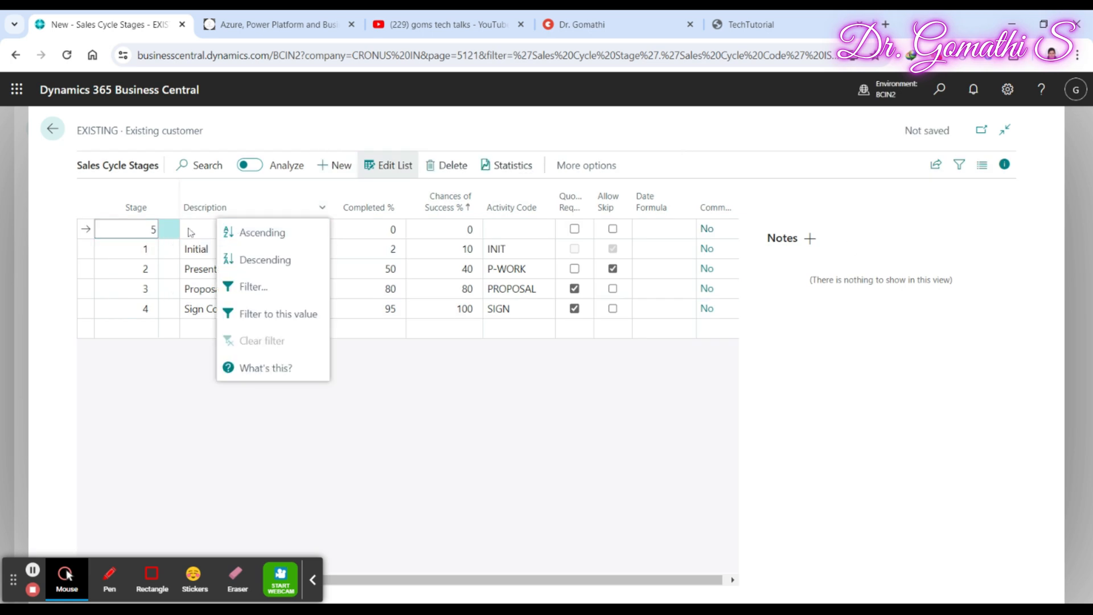
click(254, 228)
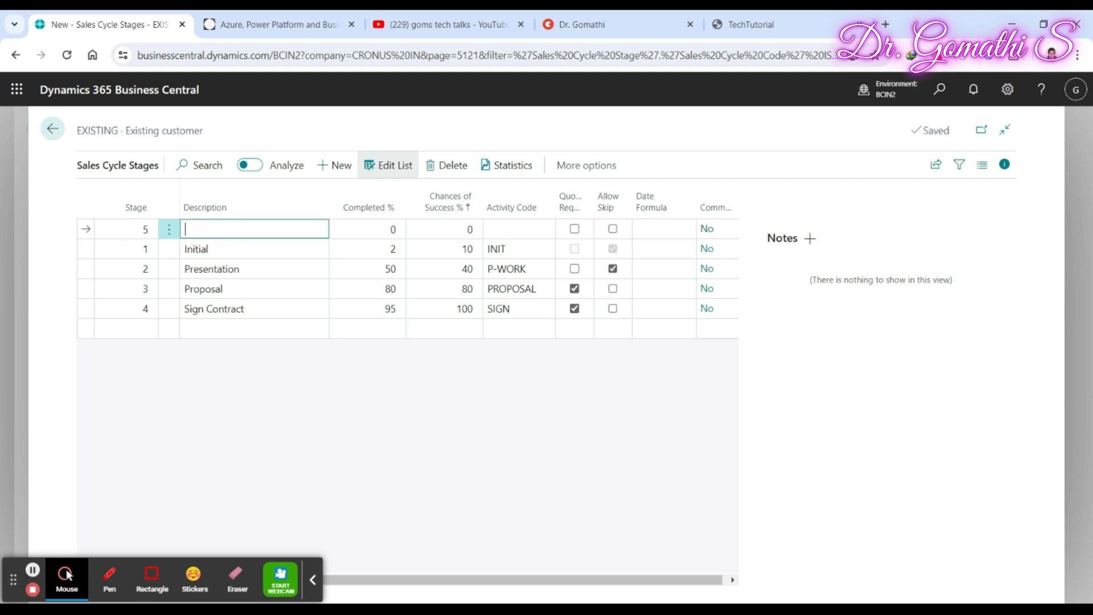
text(Completed)
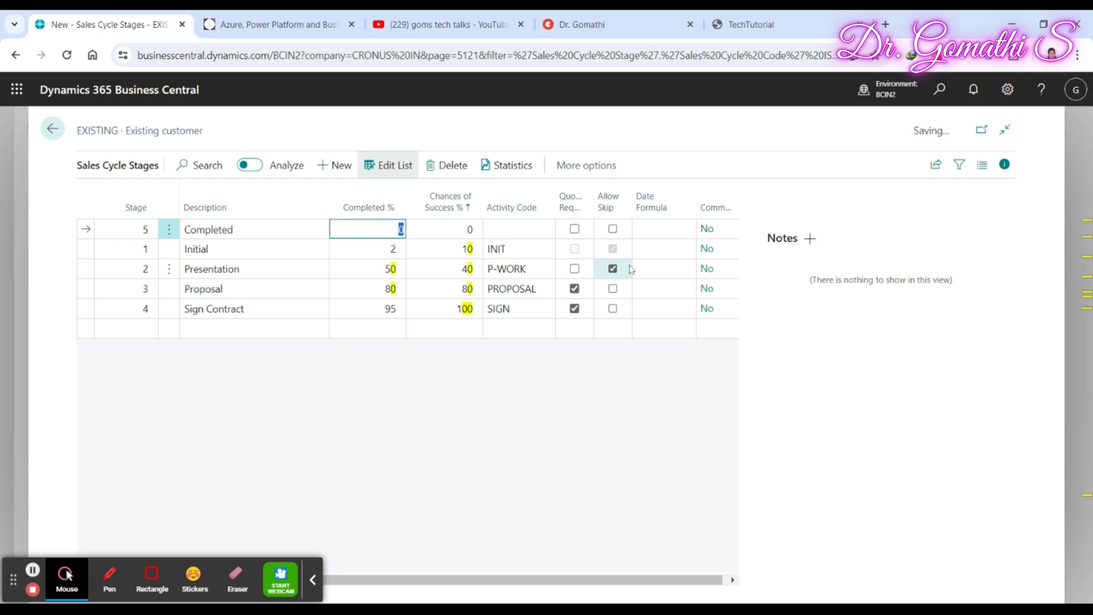
text(10)
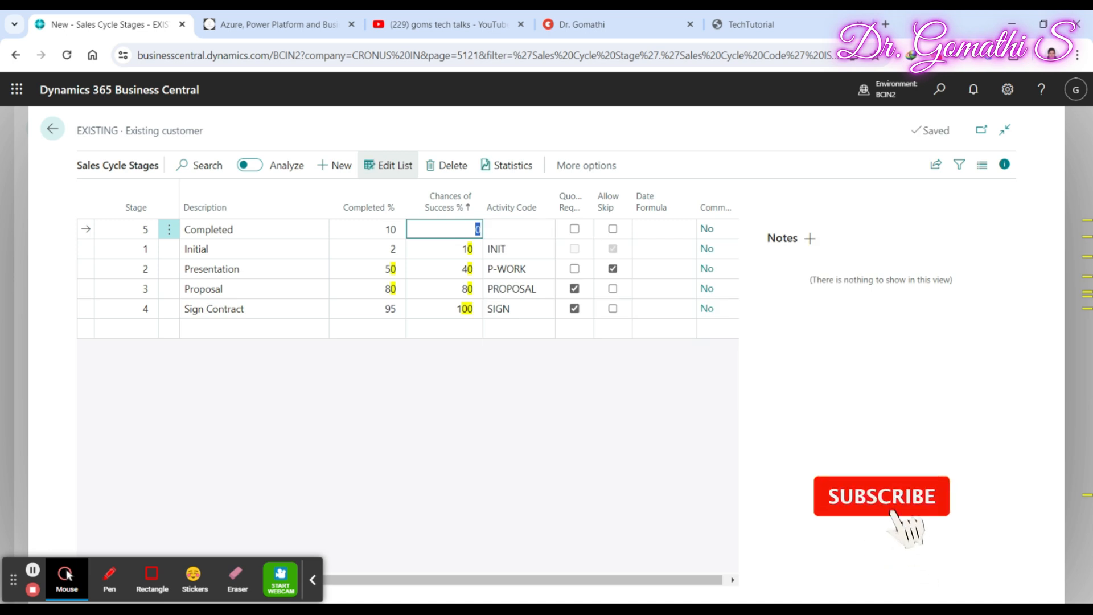
- Assign the NEEDS activity and Quote Required to Completed, then start an empty sixth stage
click(519, 229)
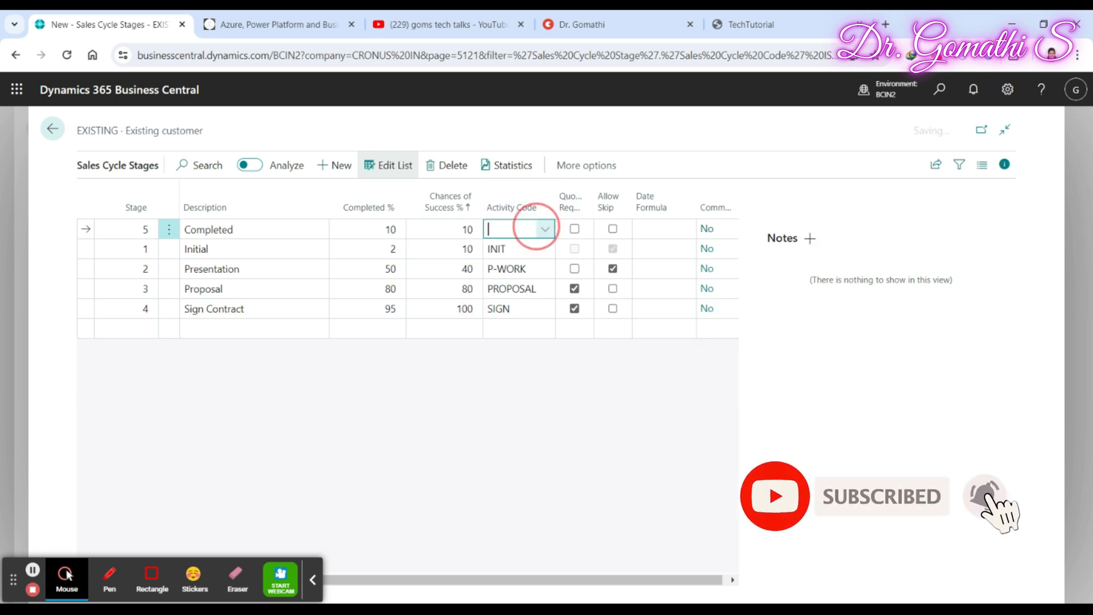
click(544, 229)
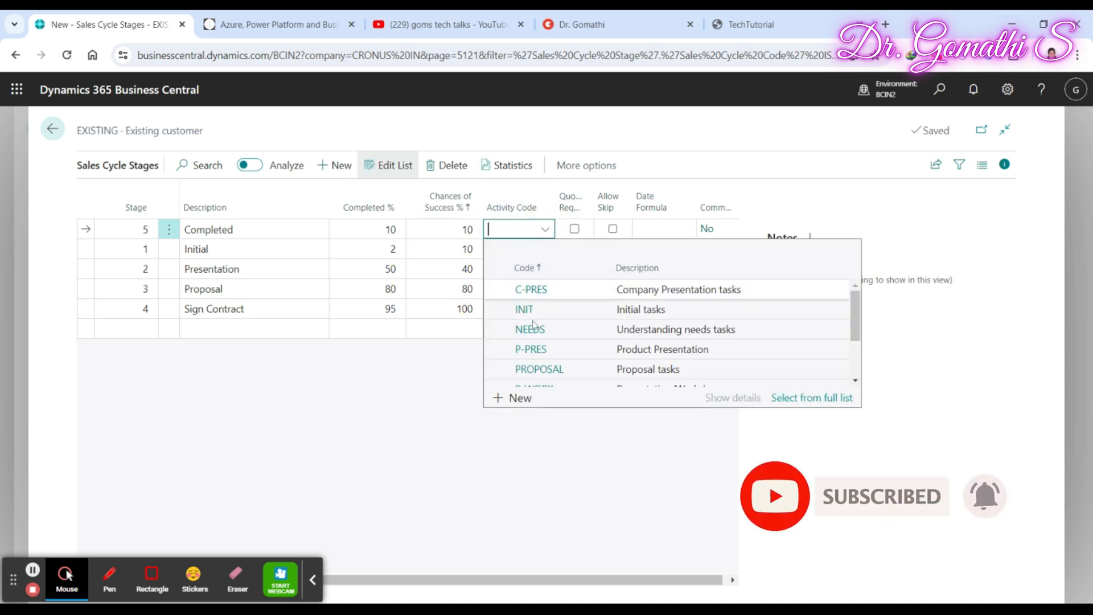
scroll(down, 3)
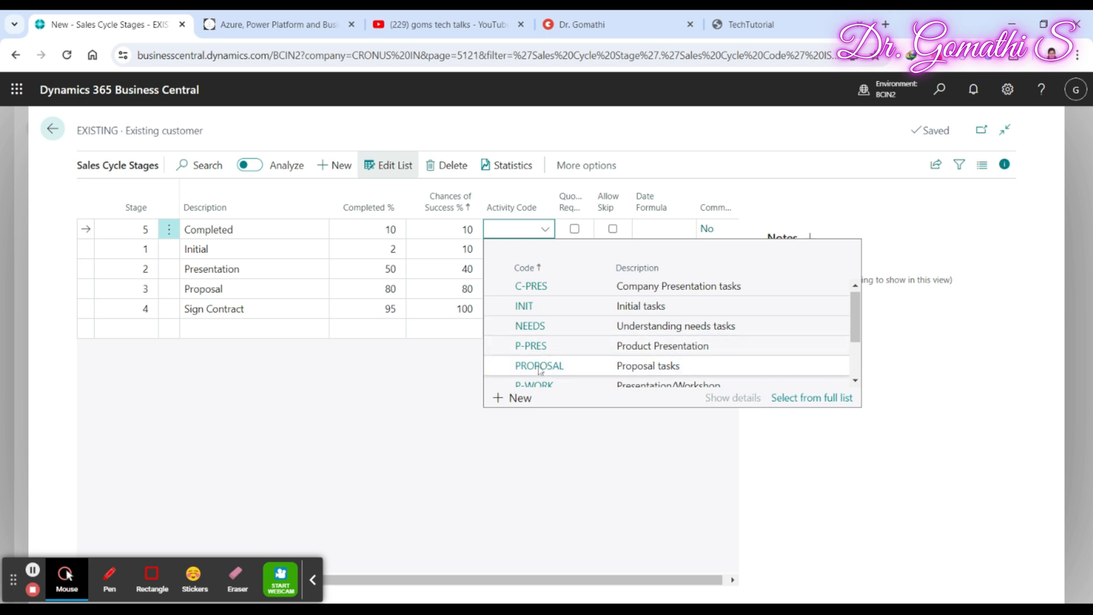
mouse_move(547, 346)
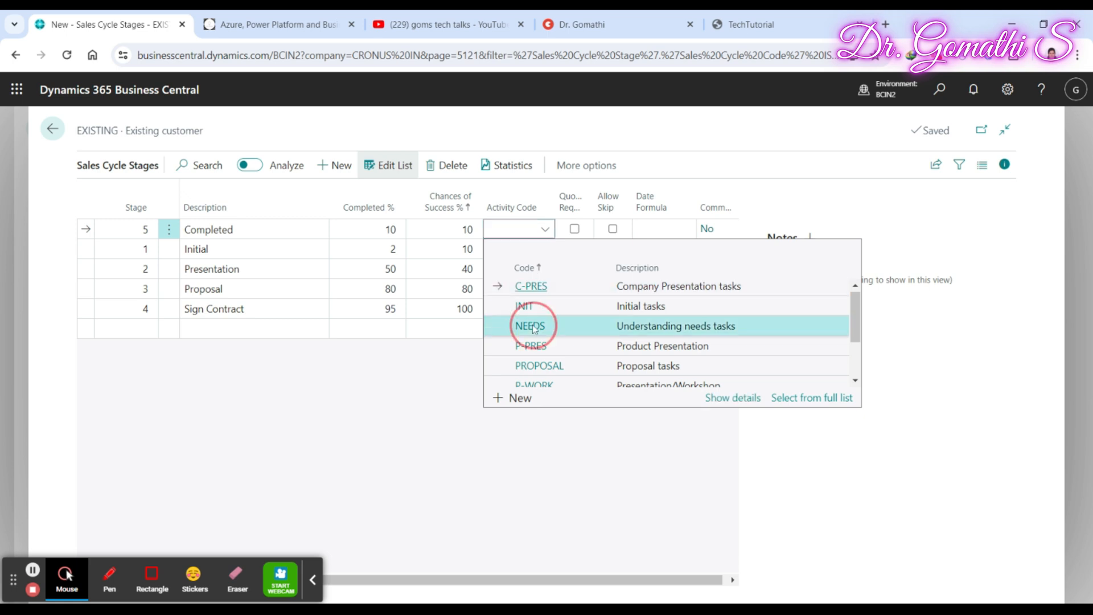
click(531, 326)
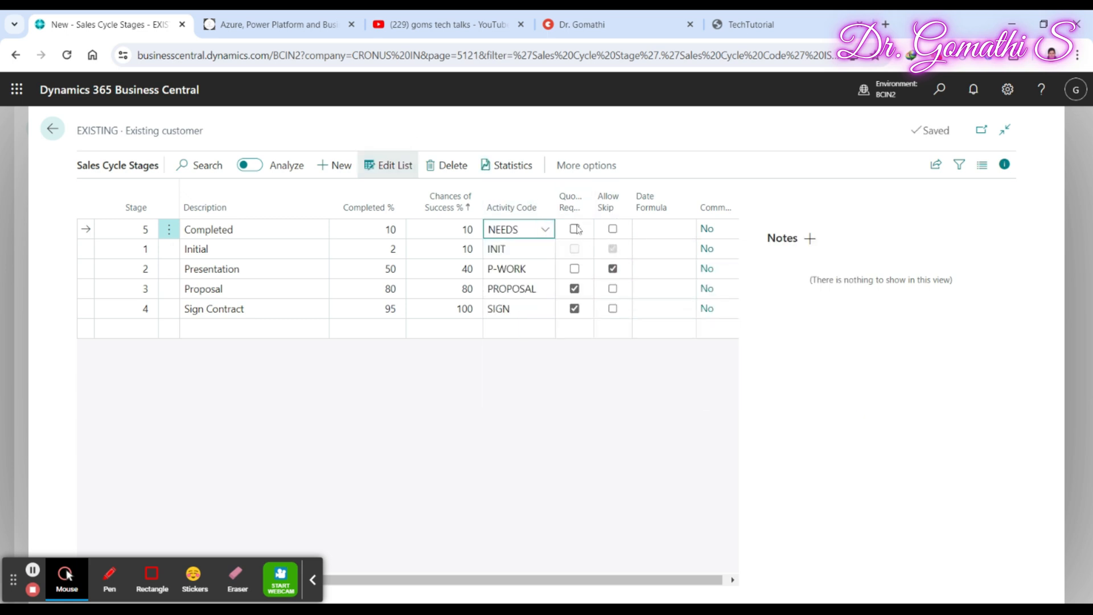
click(574, 229)
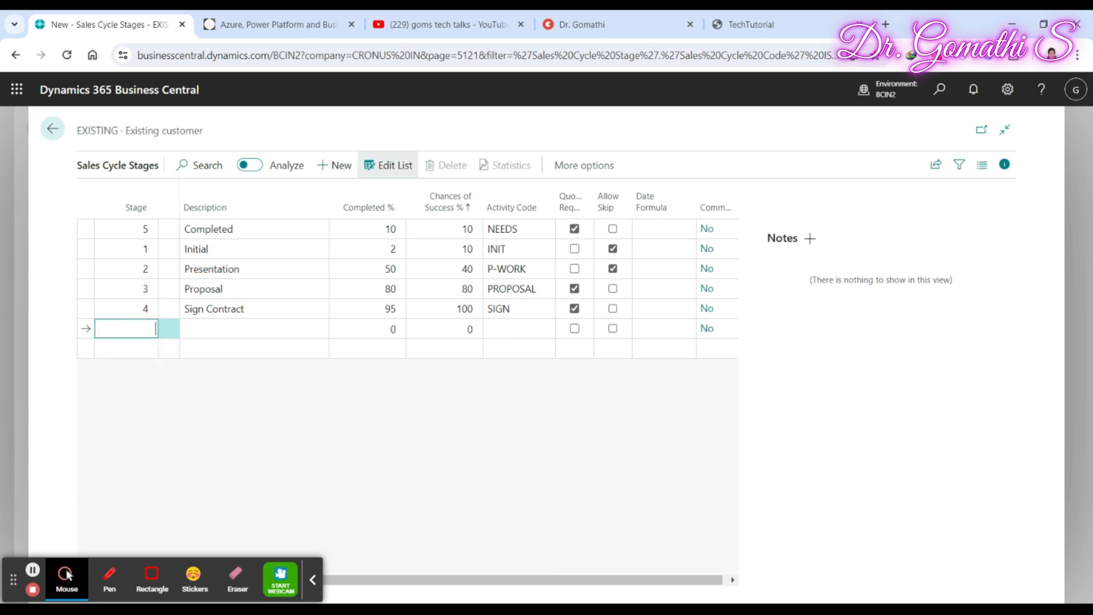
text(5)
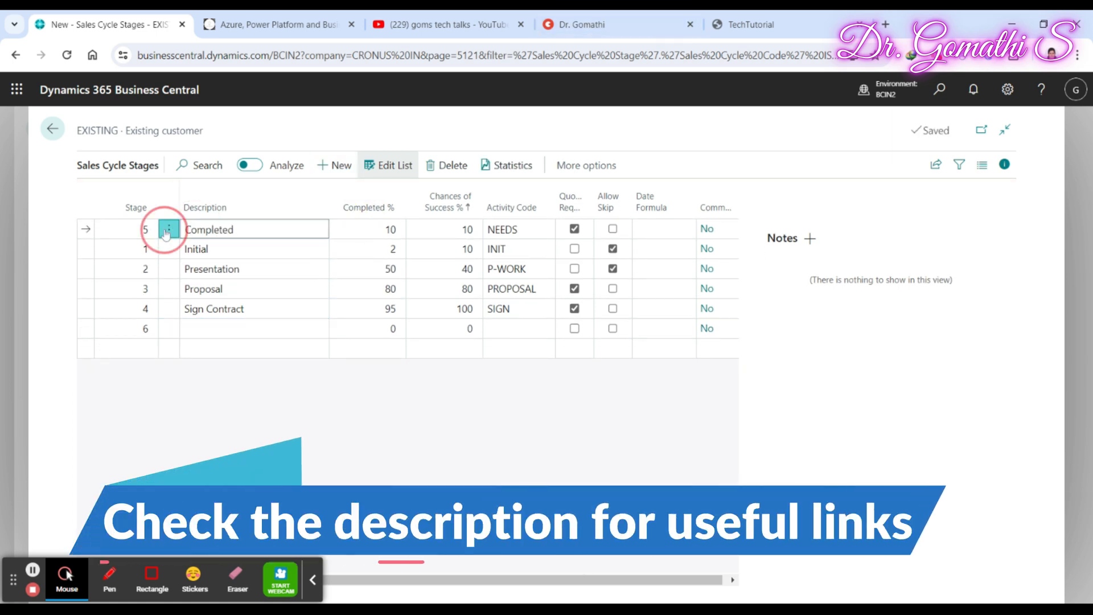
- Delete the Completed stage and the empty sixth stage, confirming Yes for each
click(169, 229)
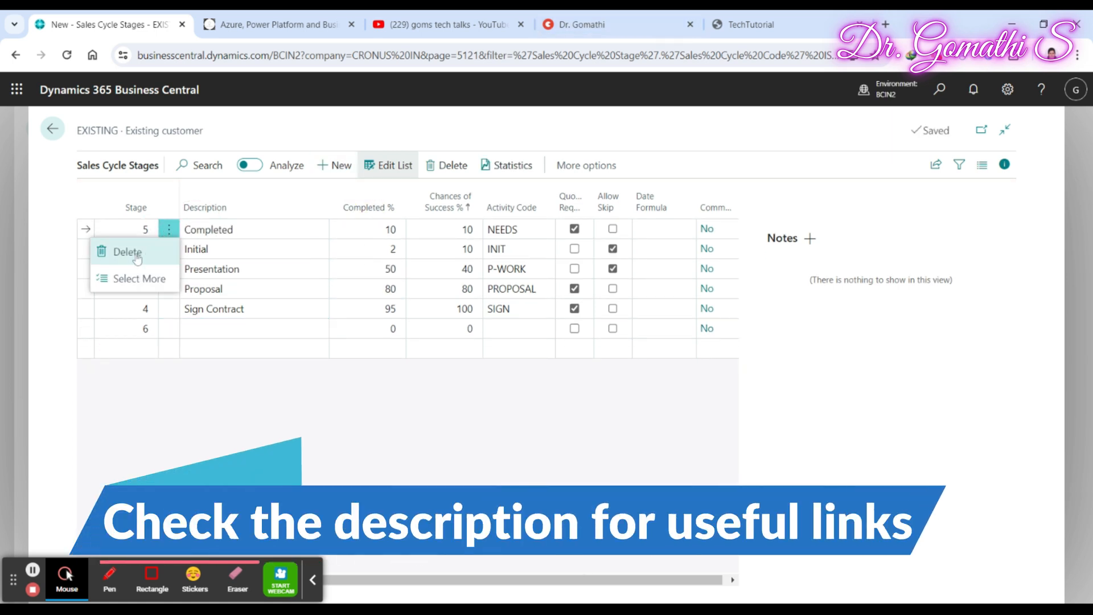
click(127, 252)
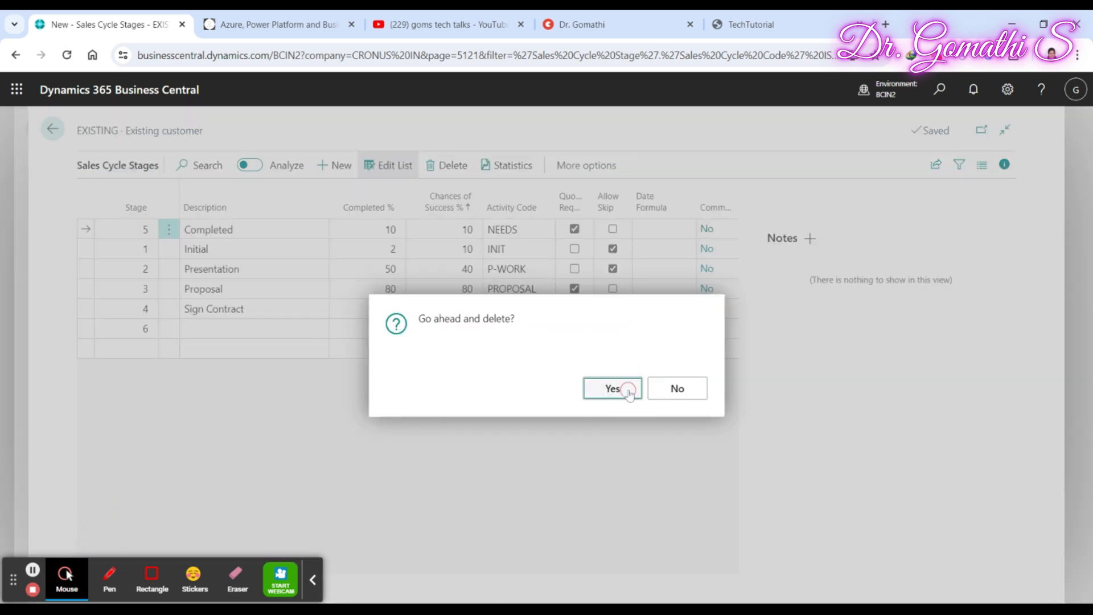
click(613, 388)
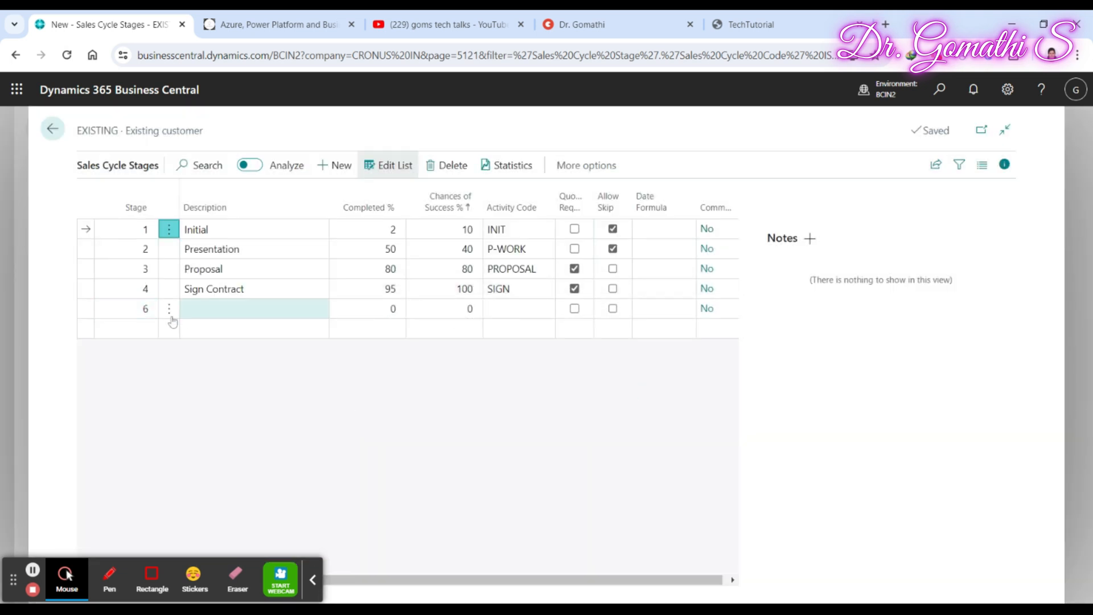
click(451, 165)
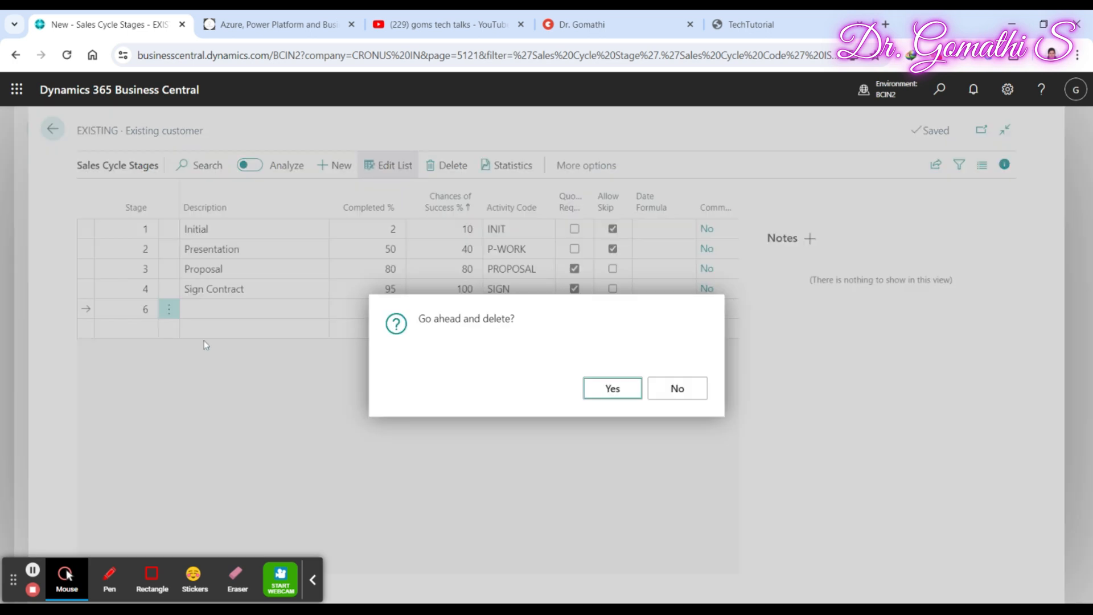
click(611, 388)
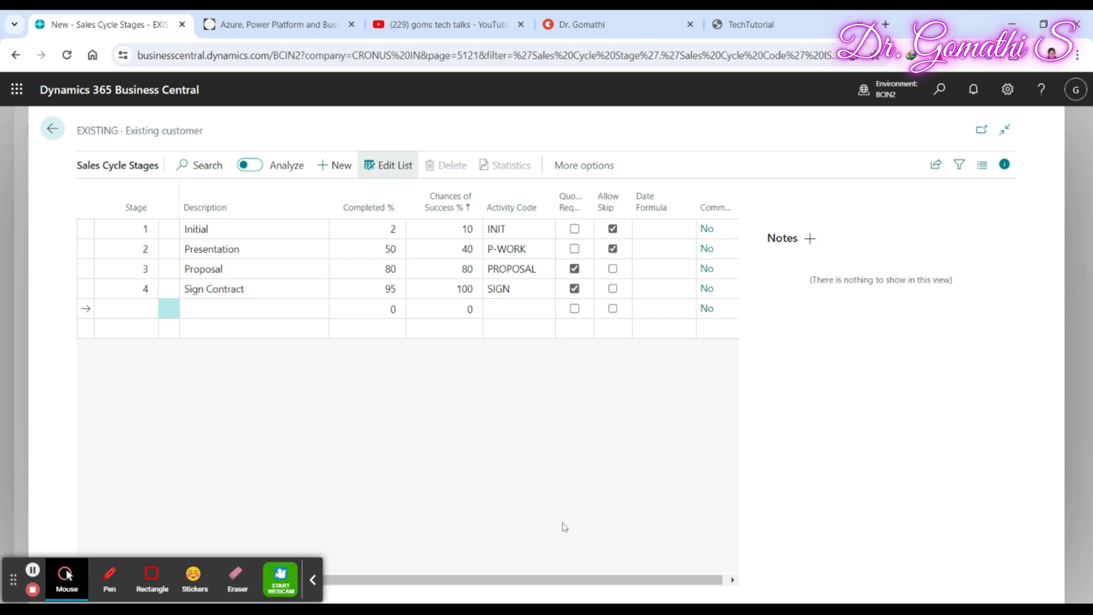
- Glance at More options > Related, then switch back to the Topmate mentoring page
click(583, 165)
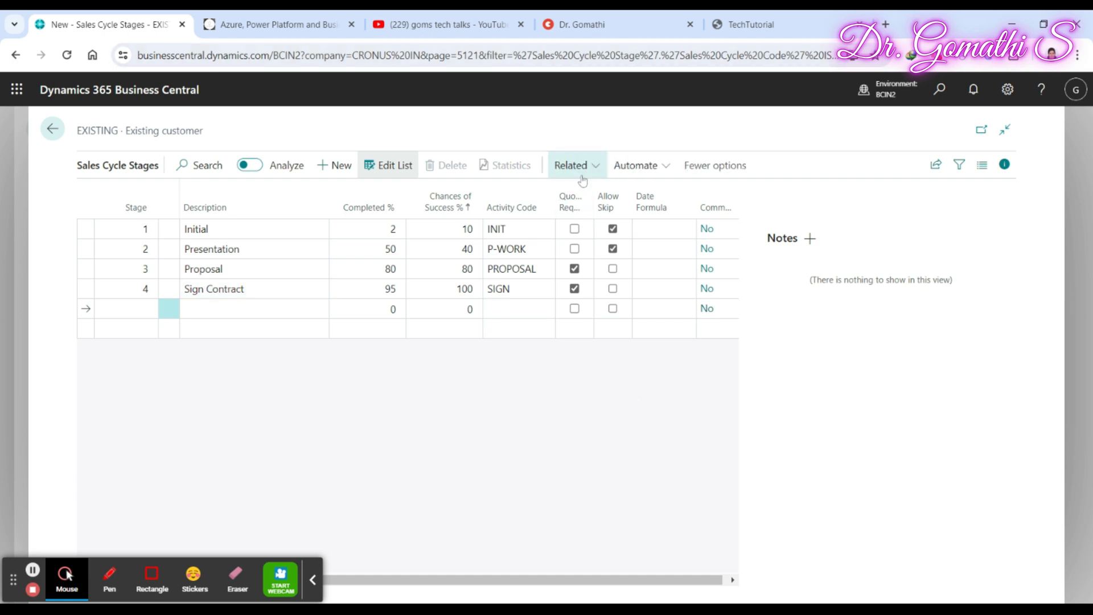
click(570, 165)
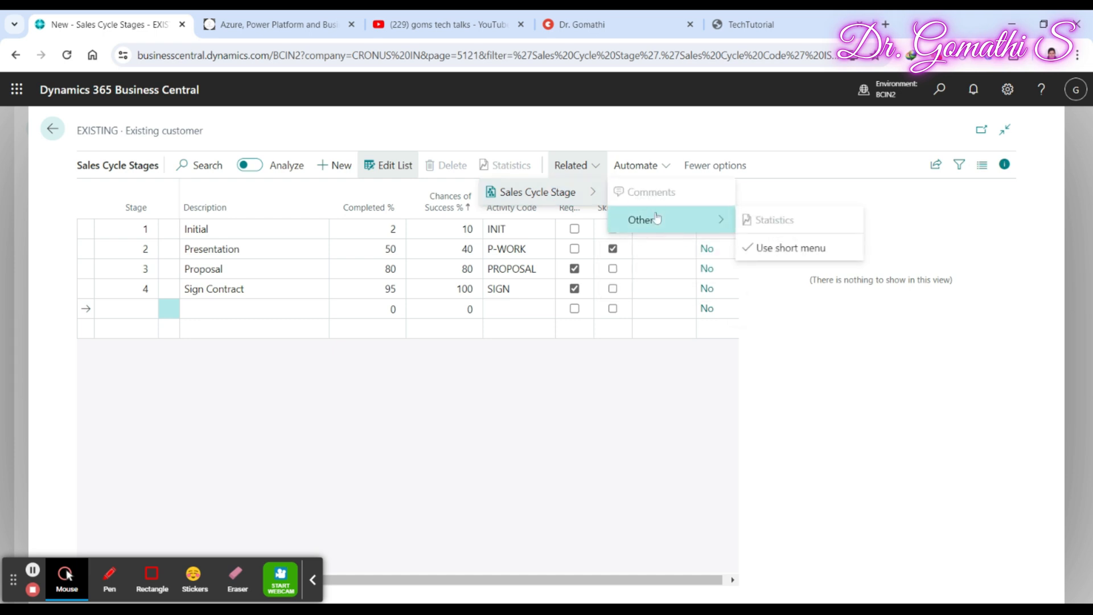
mouse_move(790, 247)
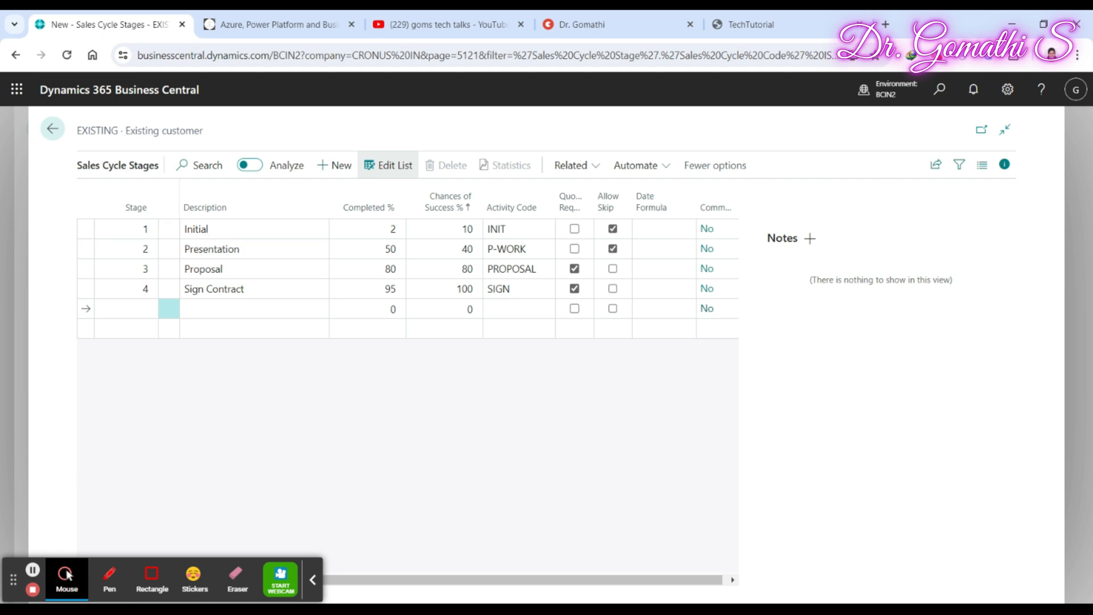
click(109, 578)
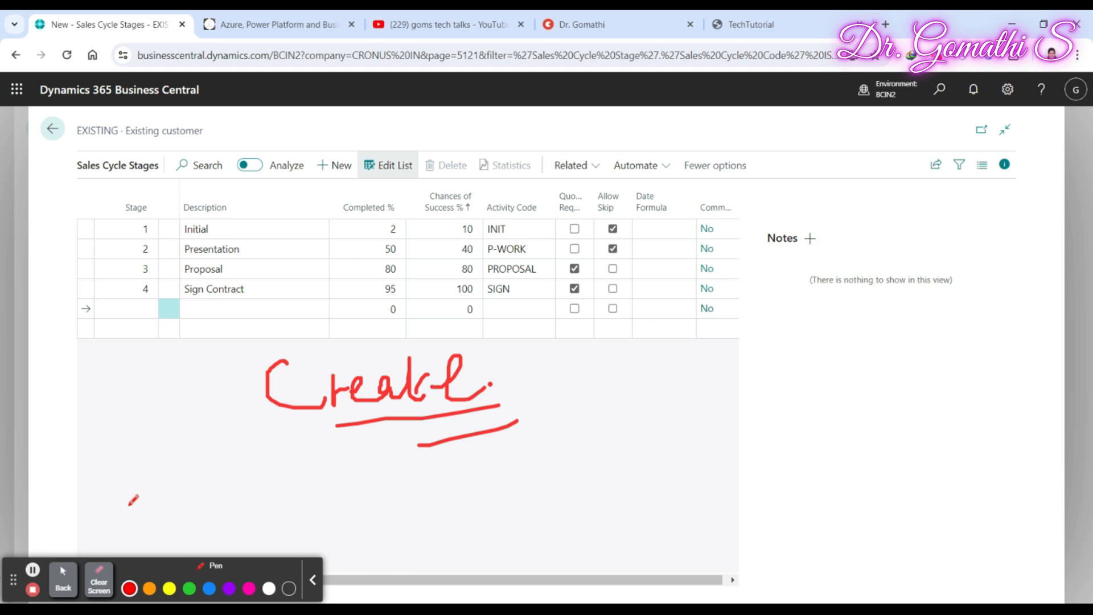
click(98, 579)
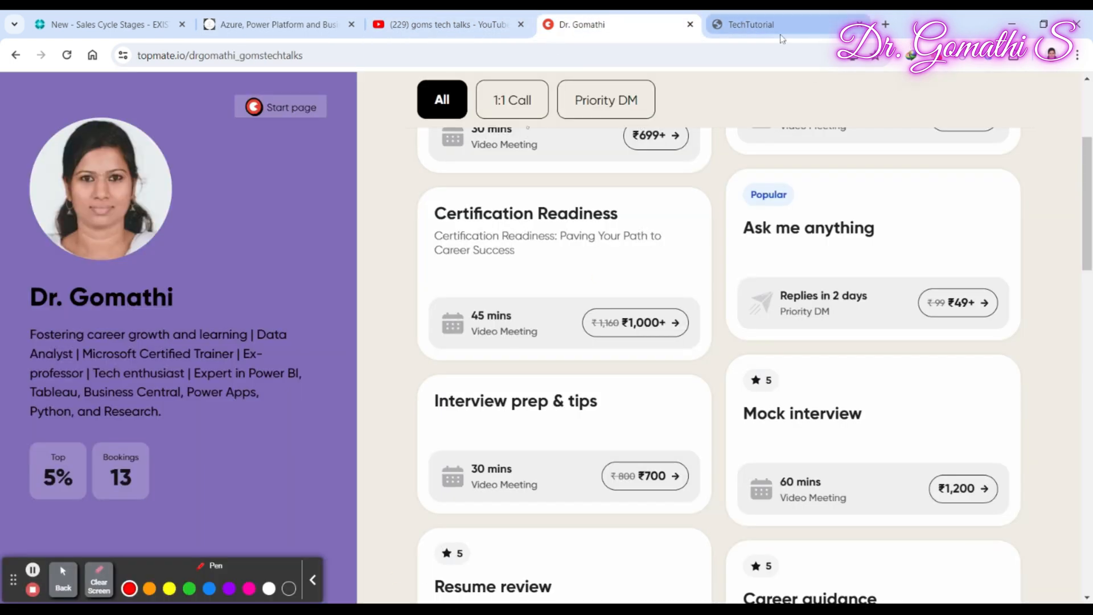
- Switch via the TechTutorial tab back to Business Central's EXISTING sales cycle stages list
click(751, 24)
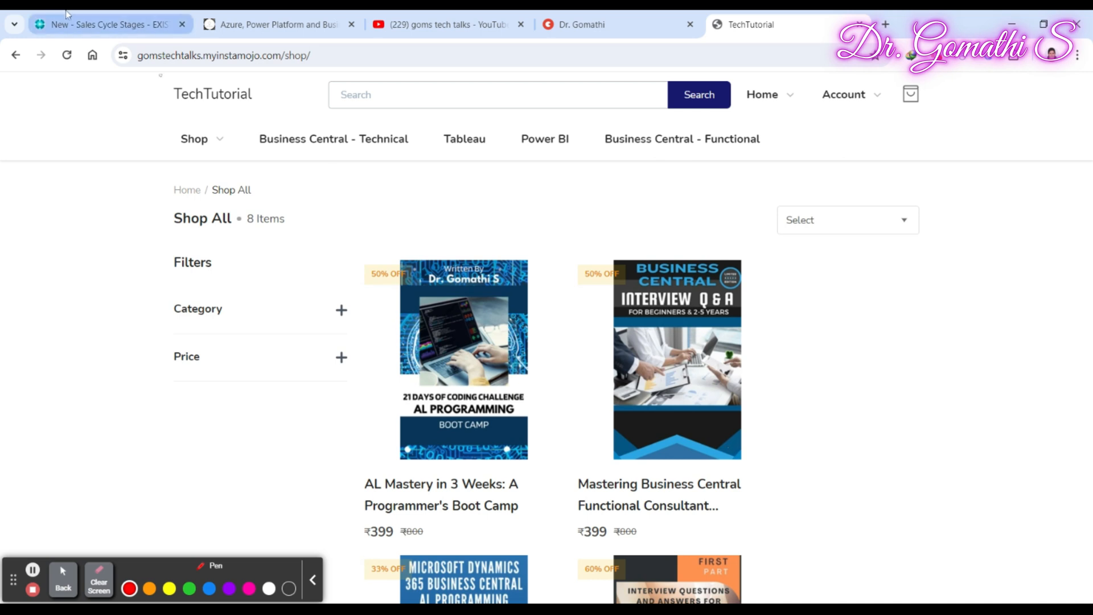
click(105, 24)
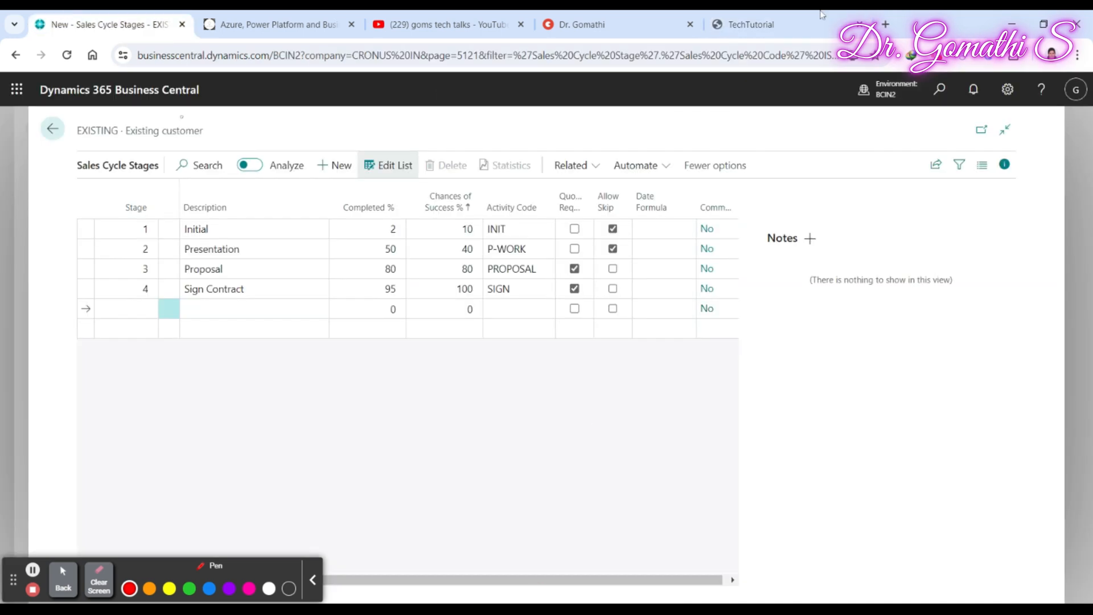